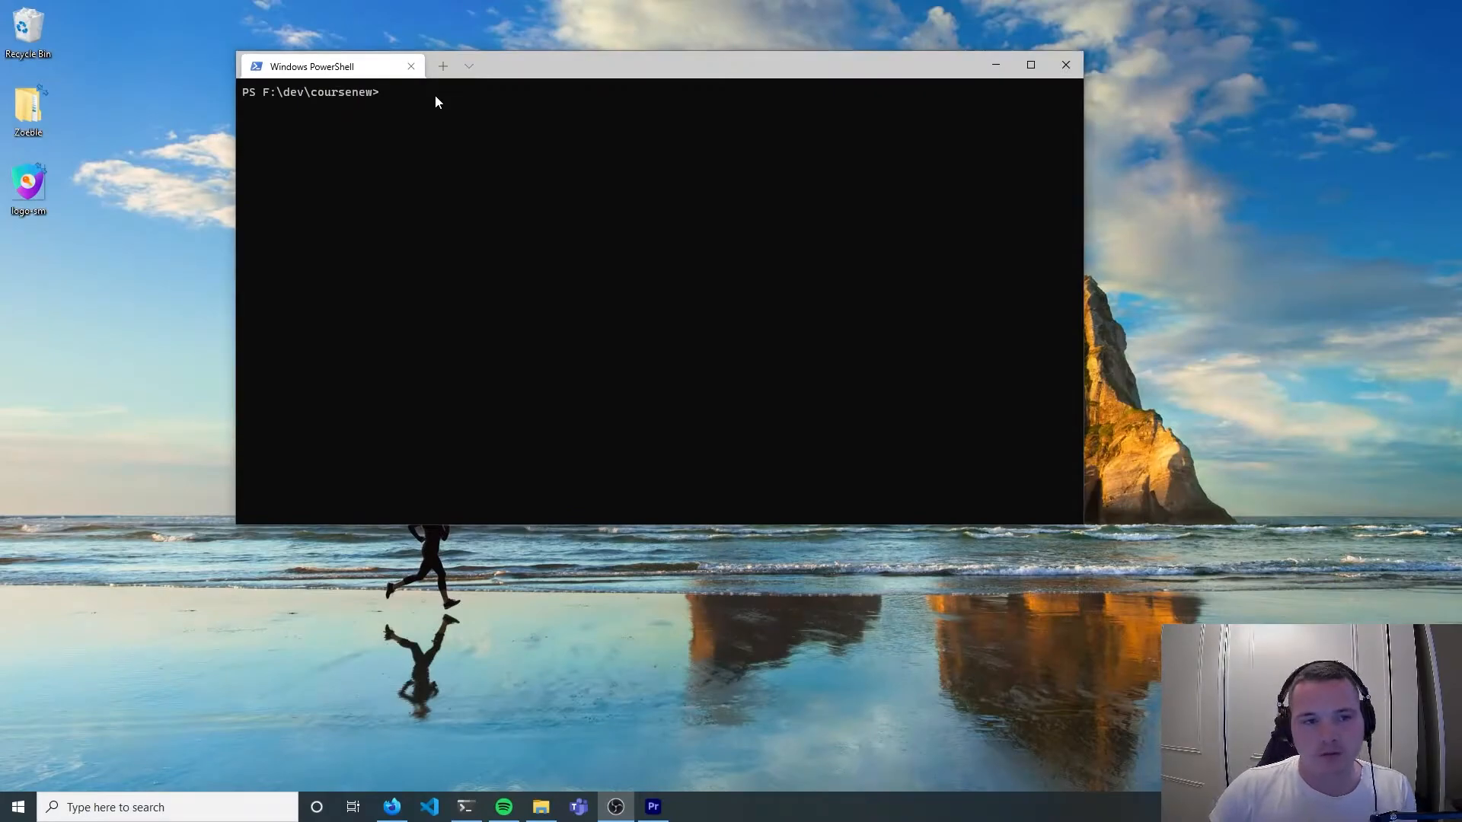
Create the Next.js project testauth from the Tailwind CSS example via create-next-app and move into it.
type("npx create-next-app --with-example tailwindcss test-auth")
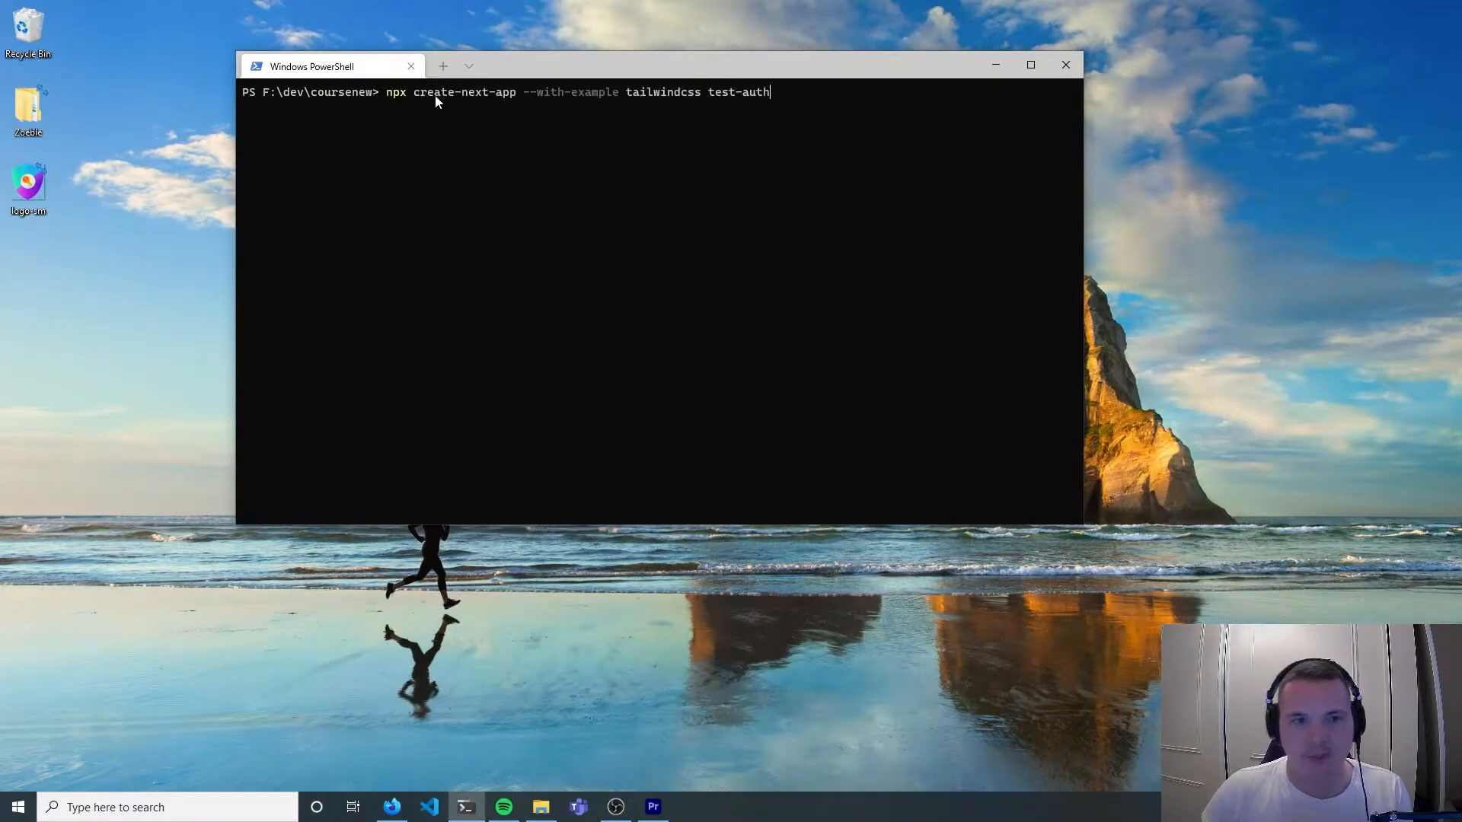
key("Backspace")
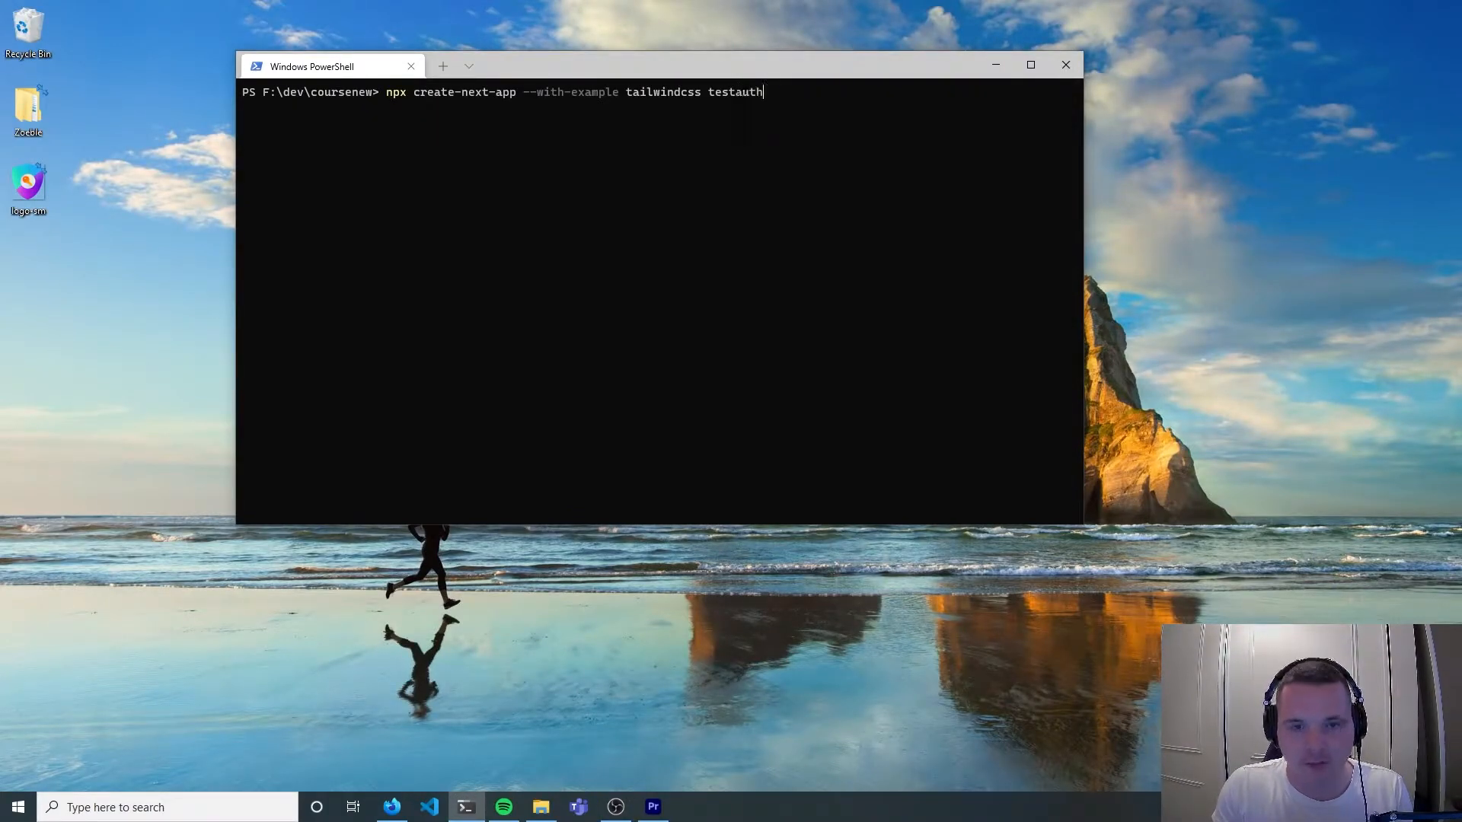
key("Return")
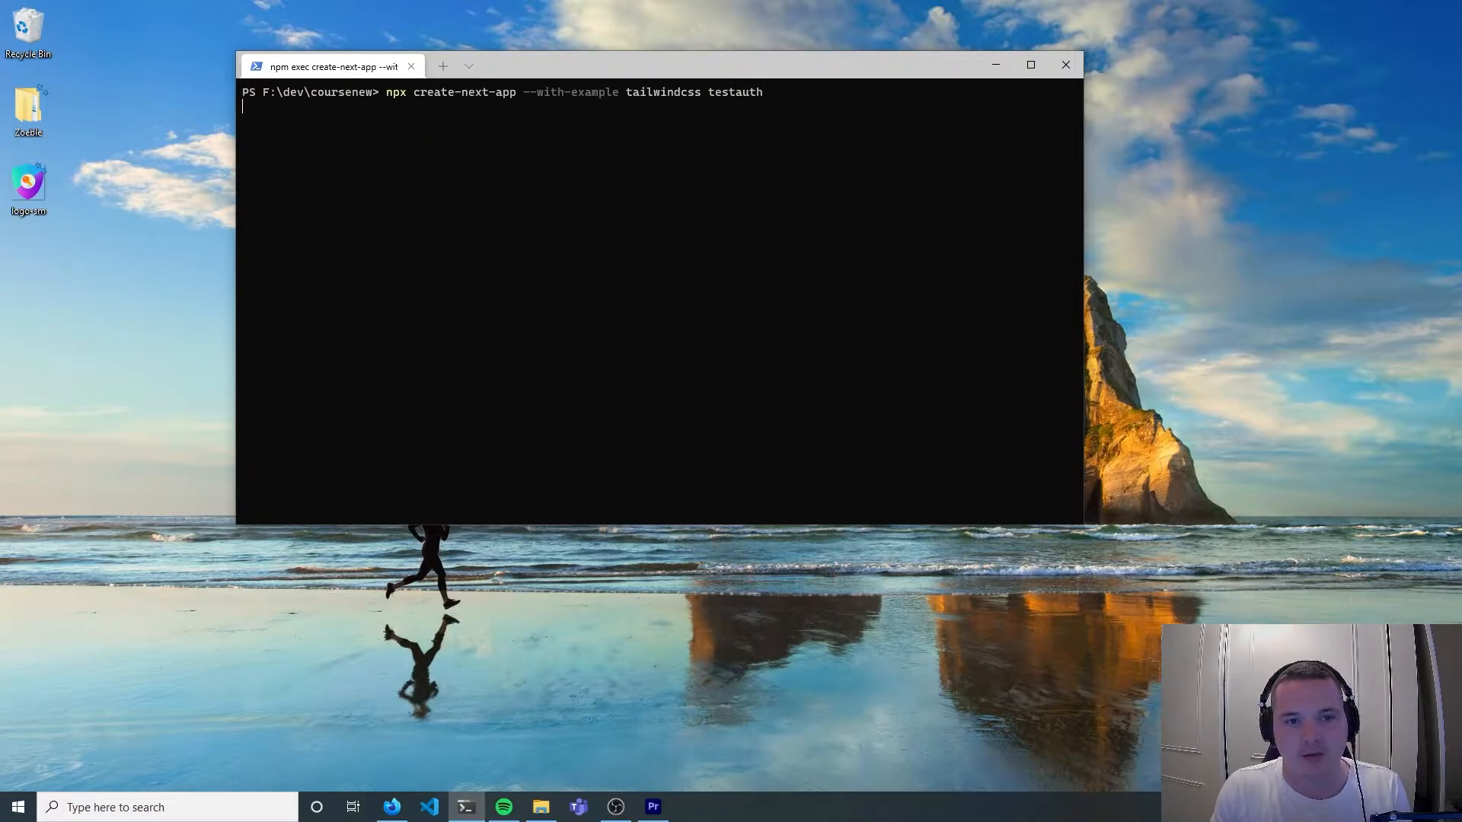
key("Return")
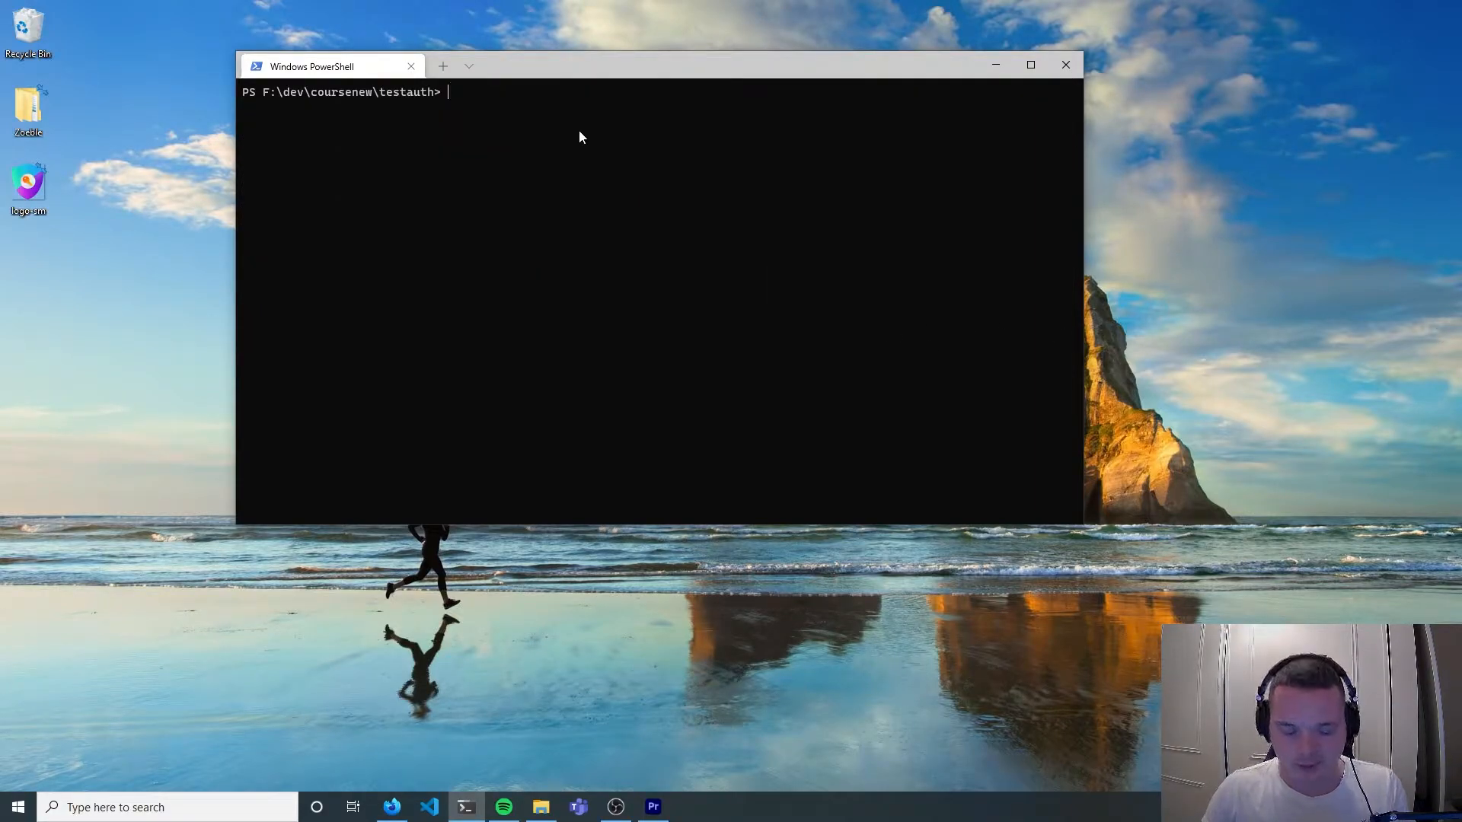
type("npm install @prisma/client @next-auth/prisma-adapter@canary next-auth")
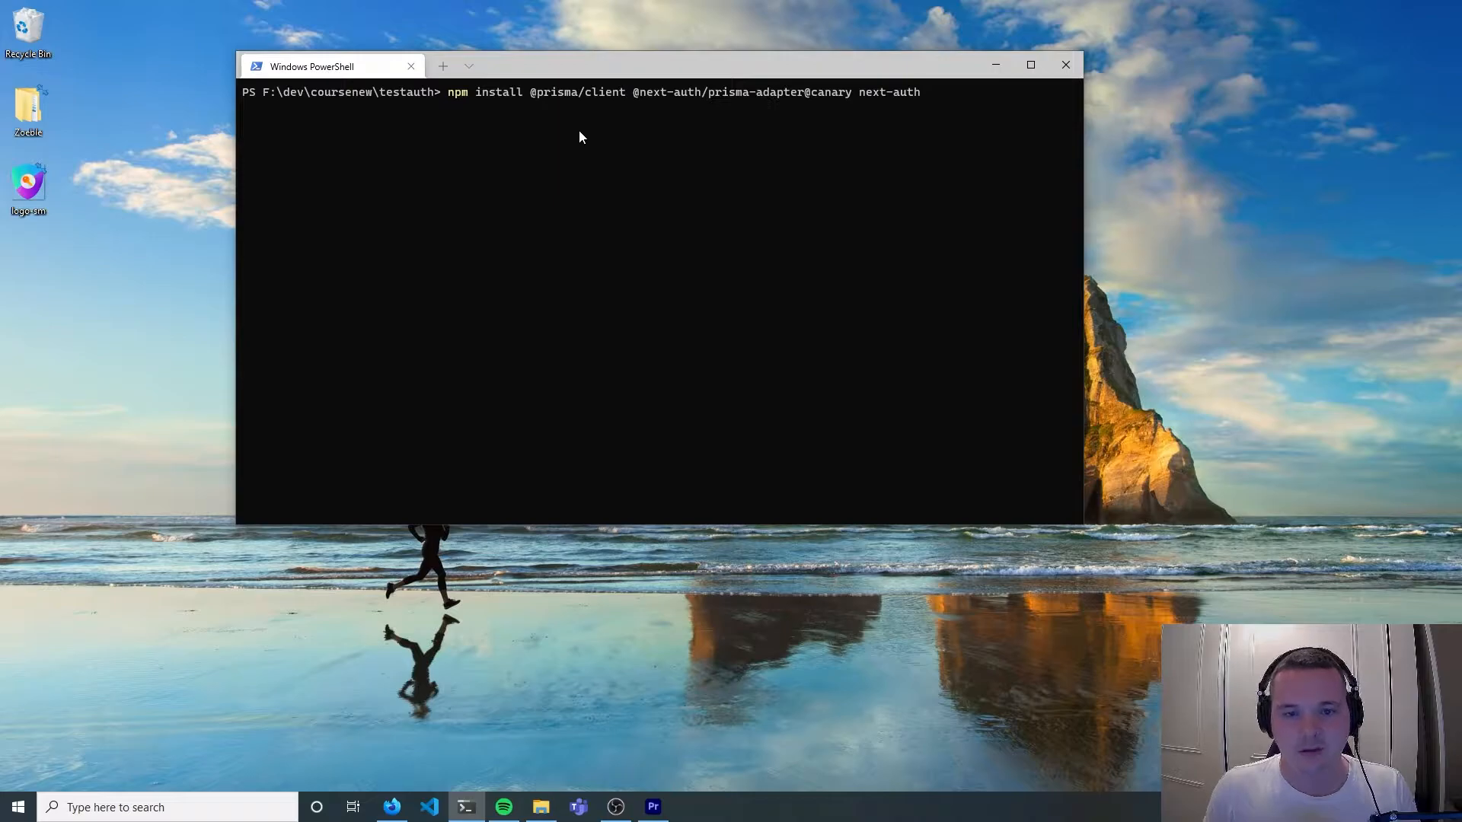
key("Return")
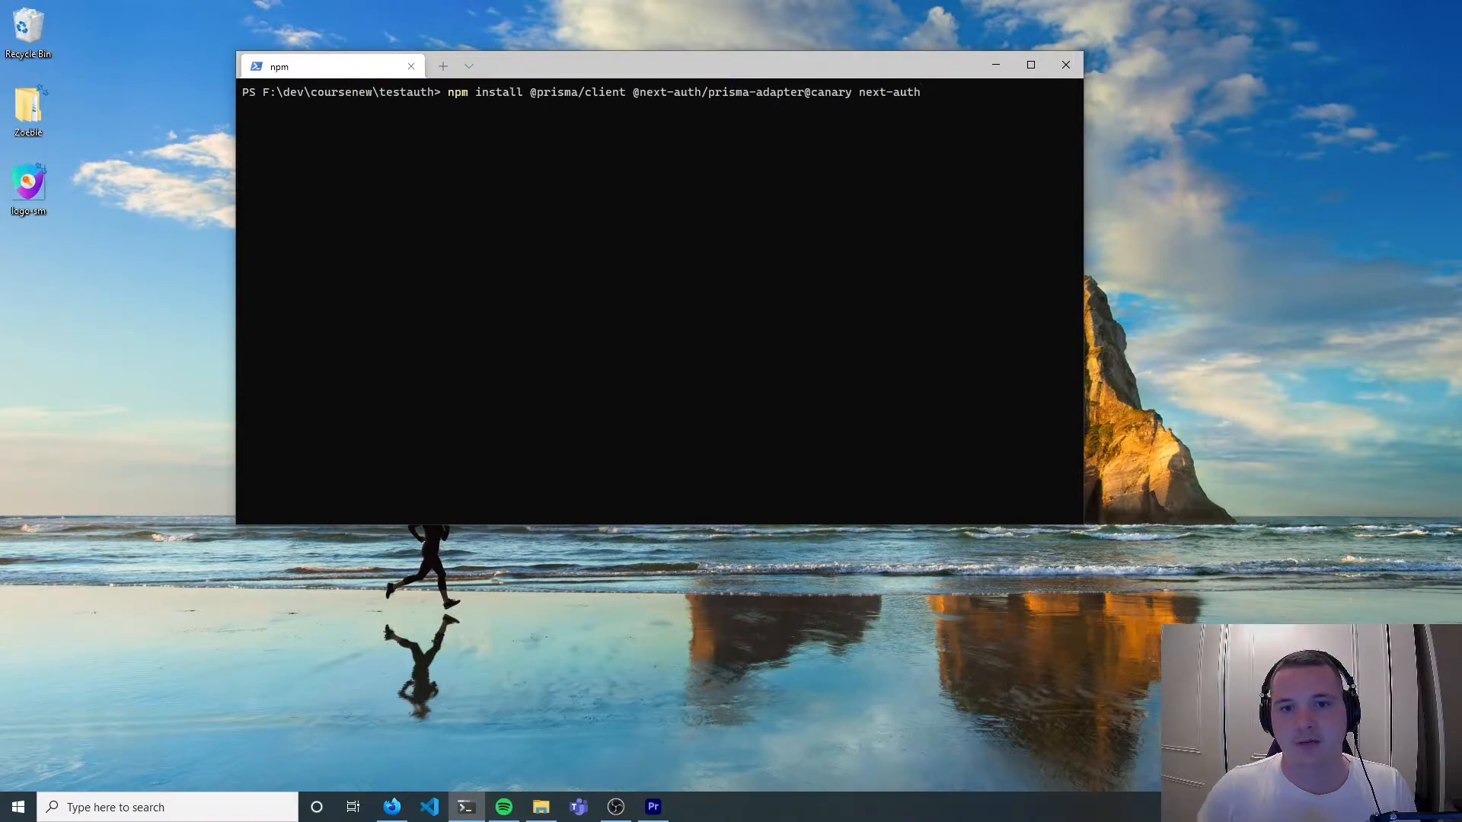
key("Return")
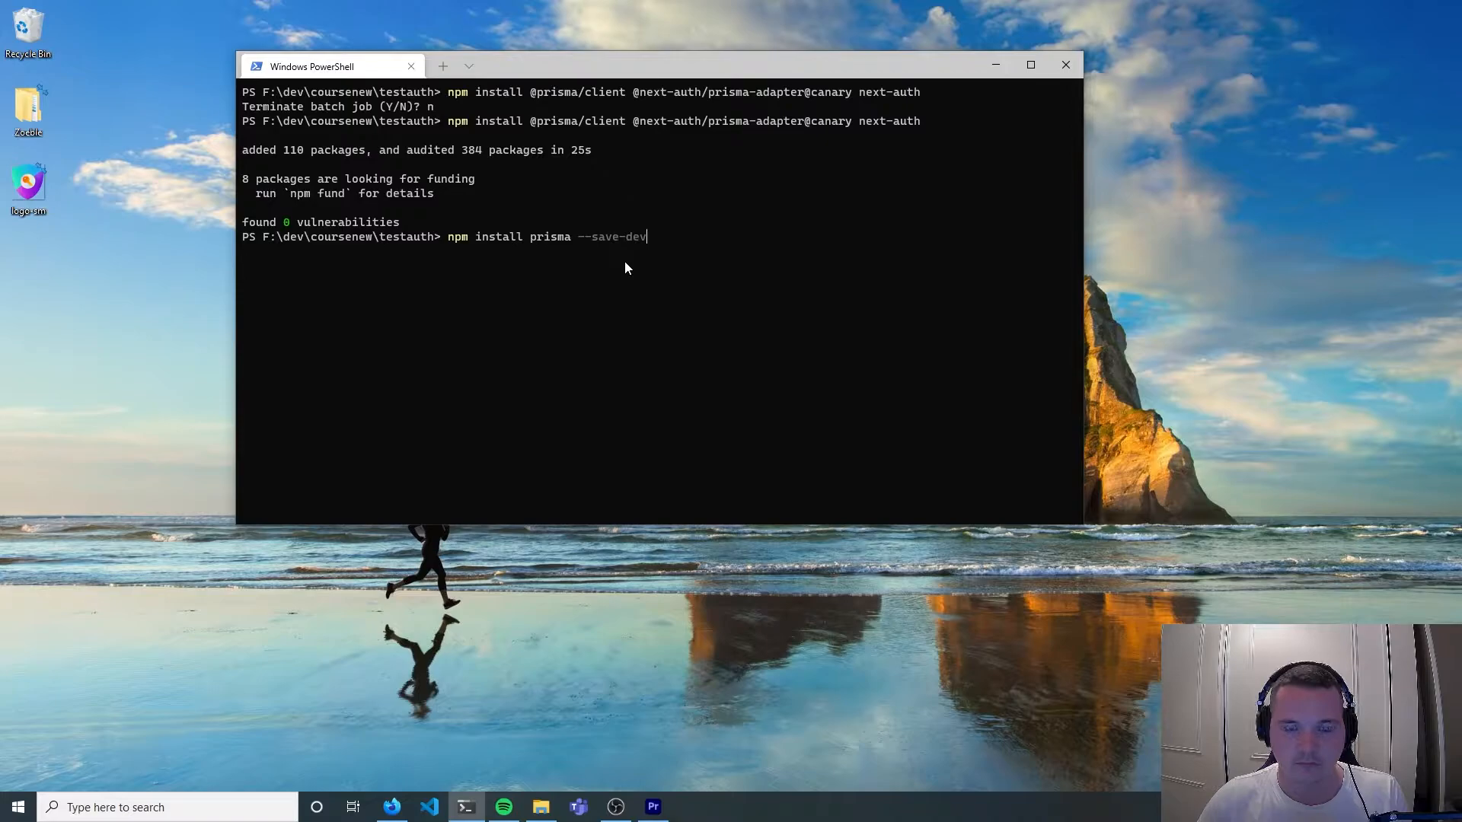
key("Return")
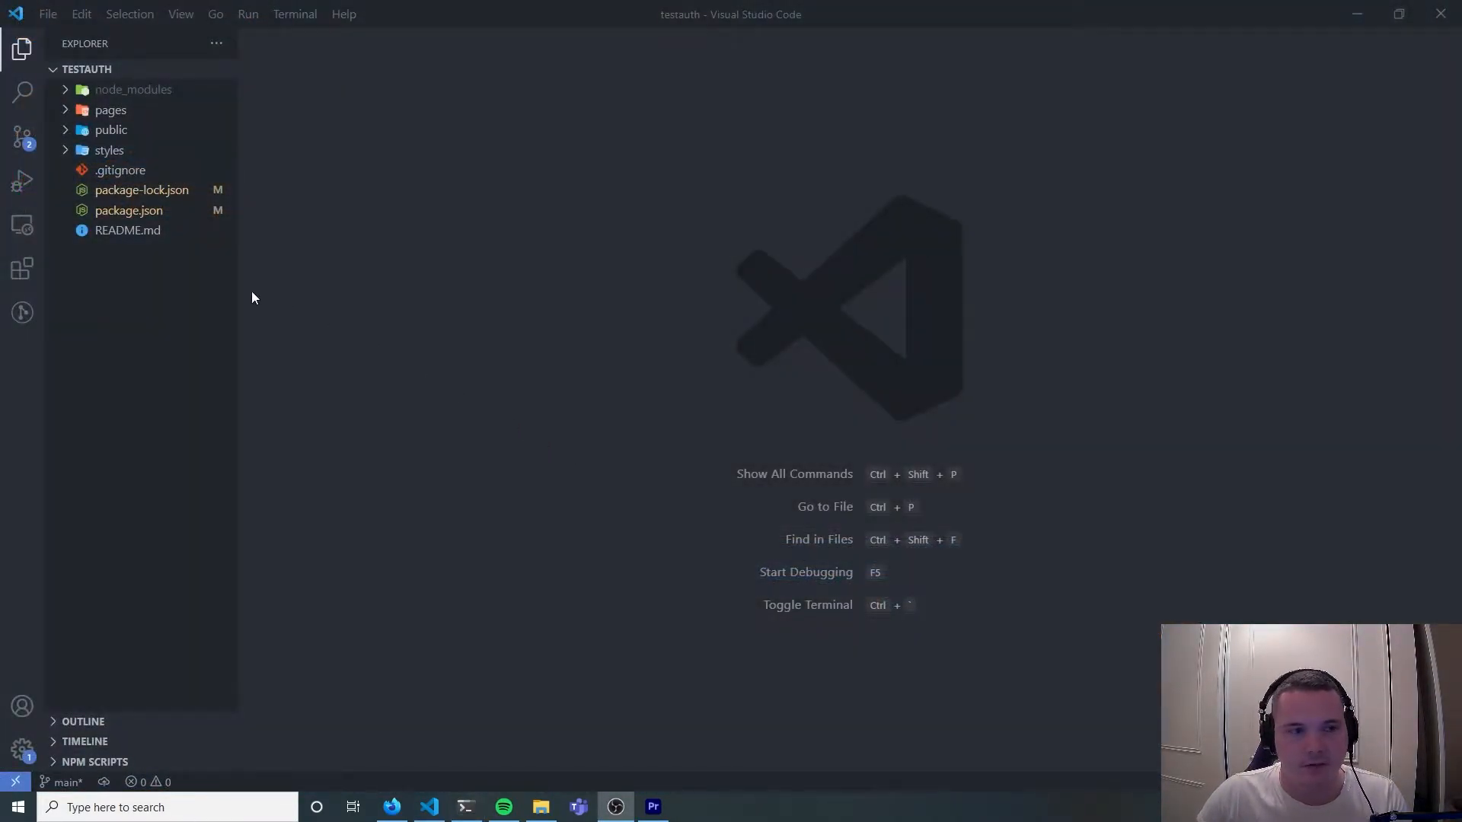
Create an auth folder under pages/api containing a new [...nextauth].js route file.
right_click(110, 109)
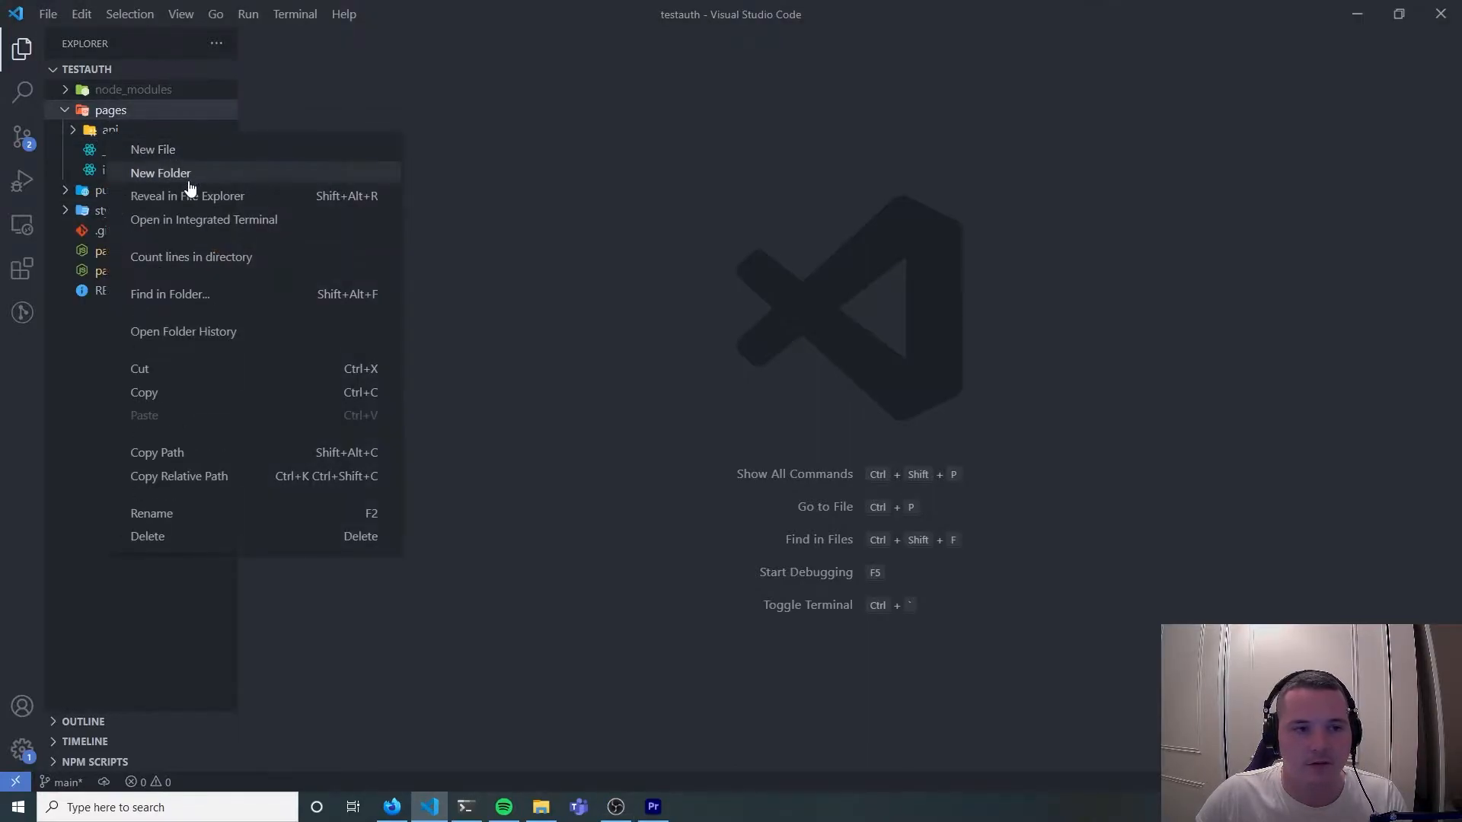
left_click(160, 172)
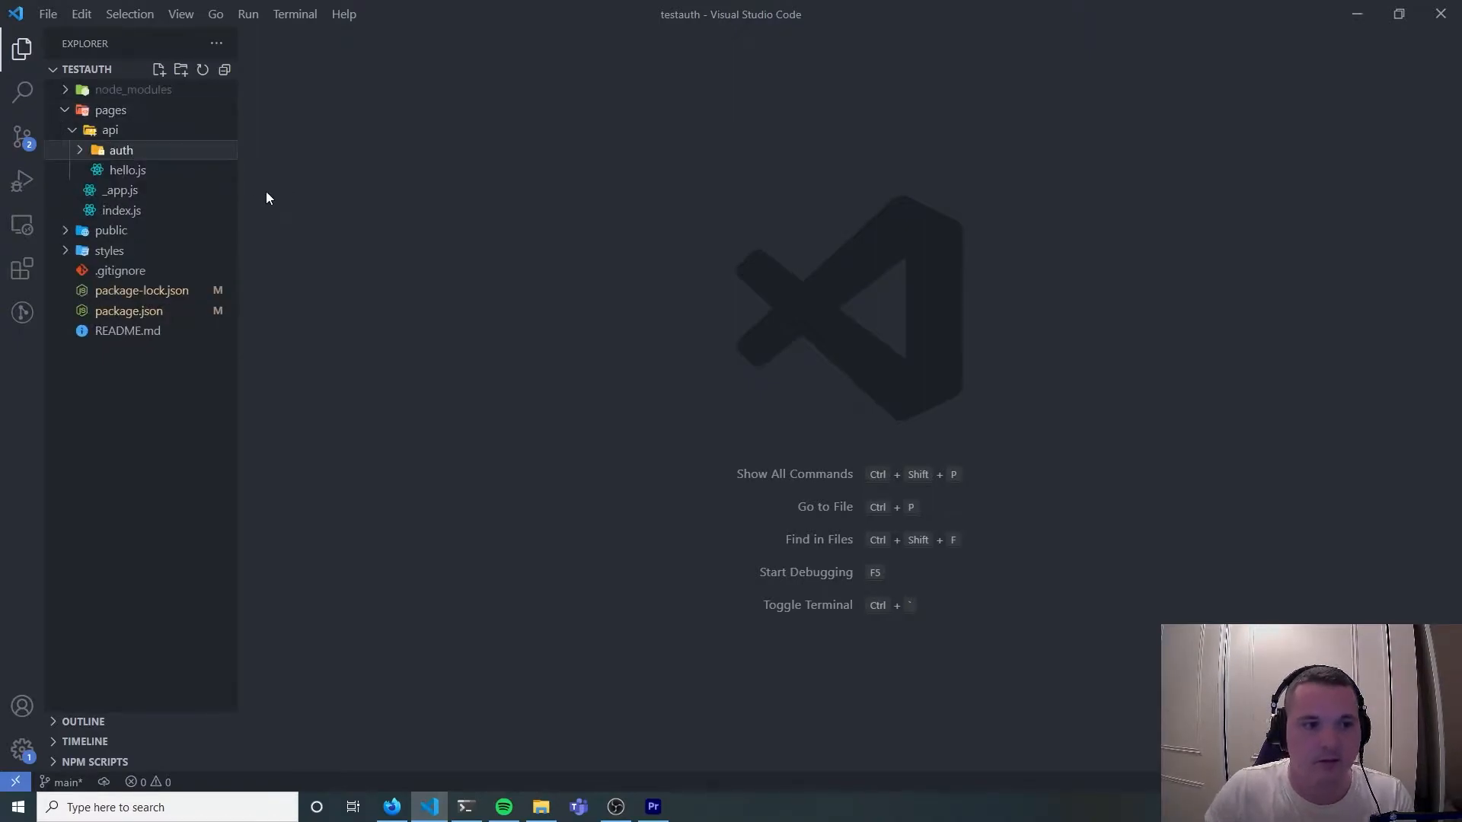
left_click(159, 70)
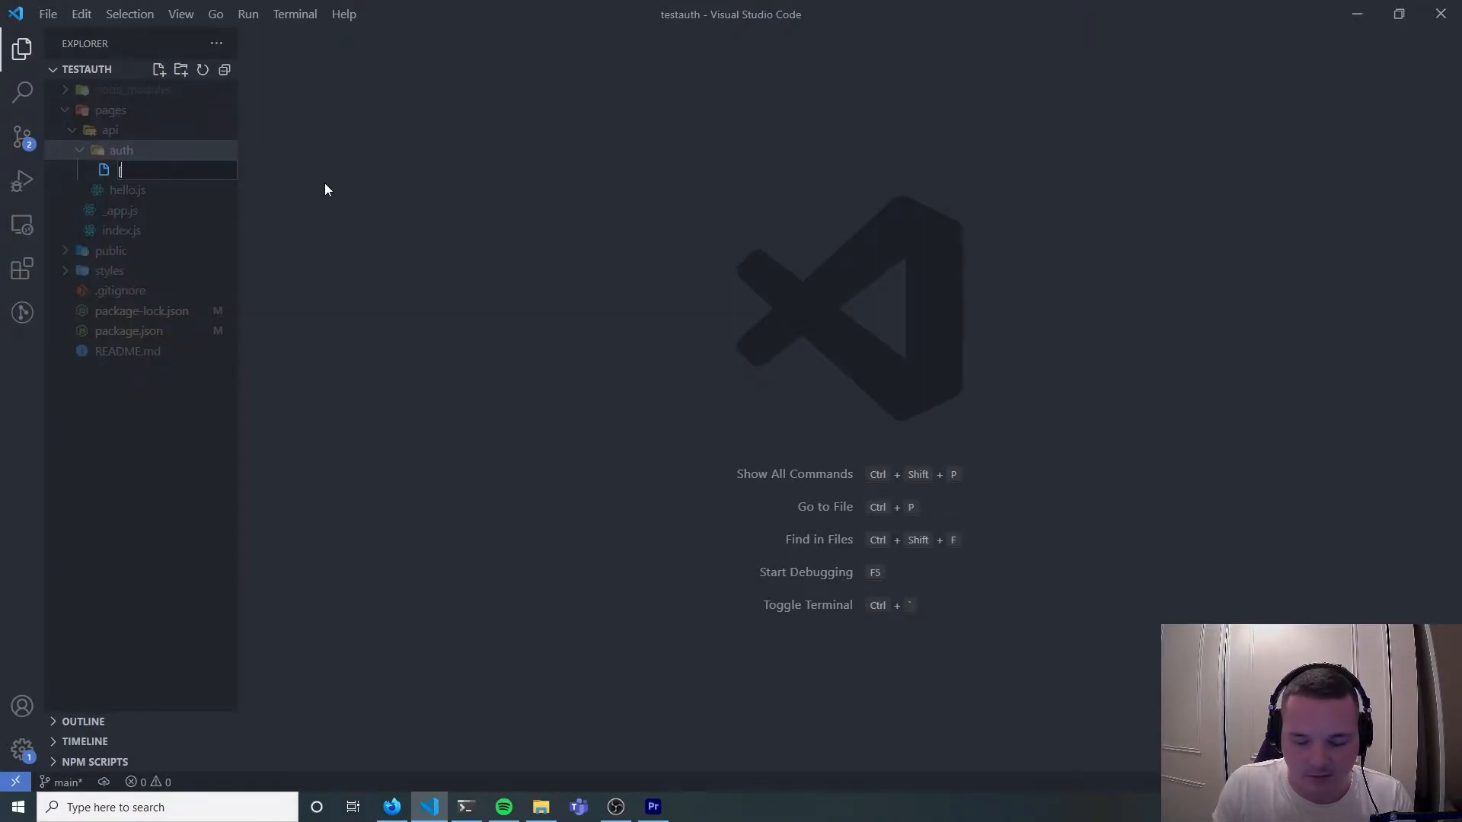
type("[...nextauth")
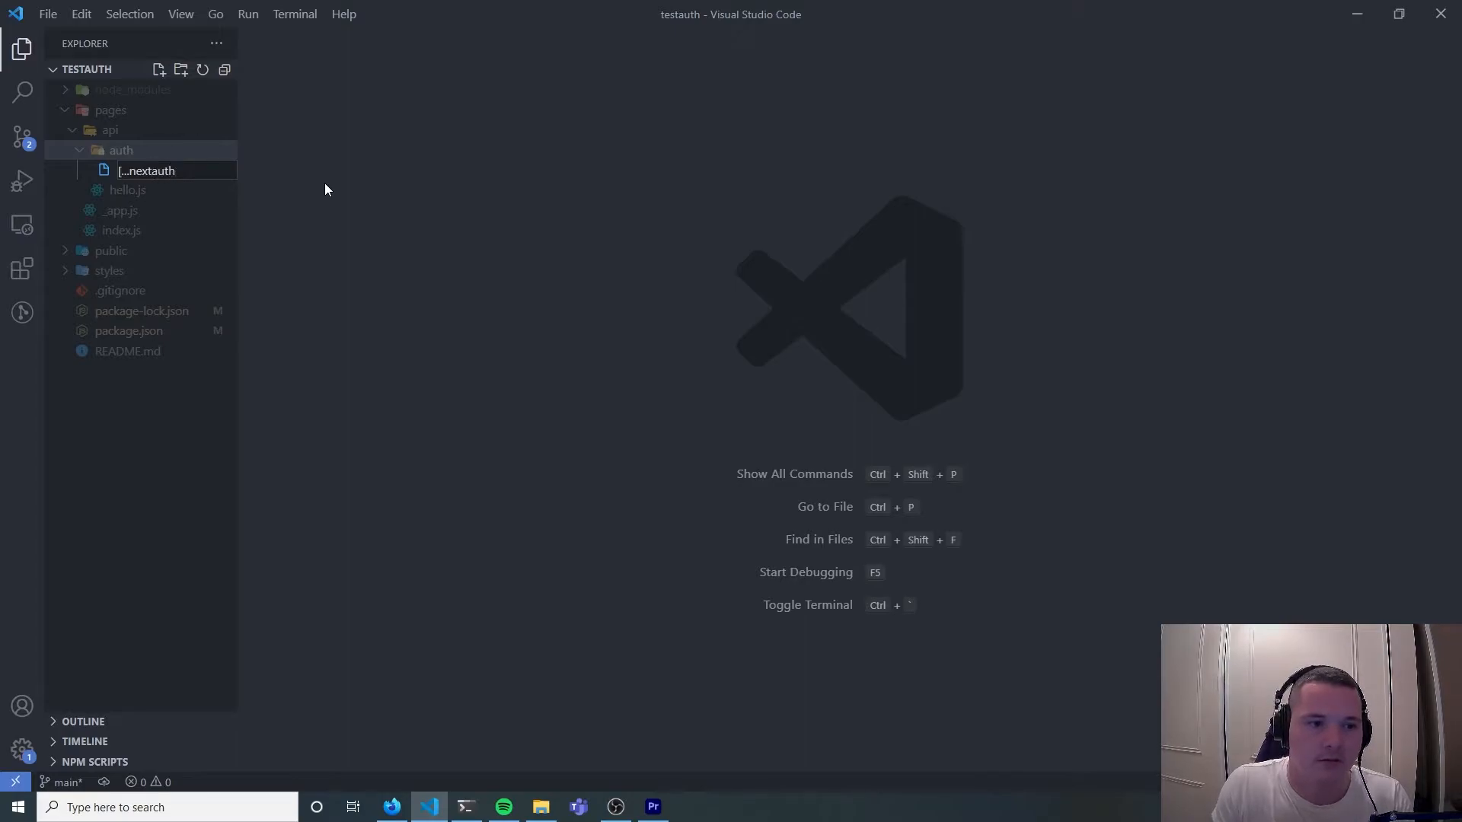
type(".js")
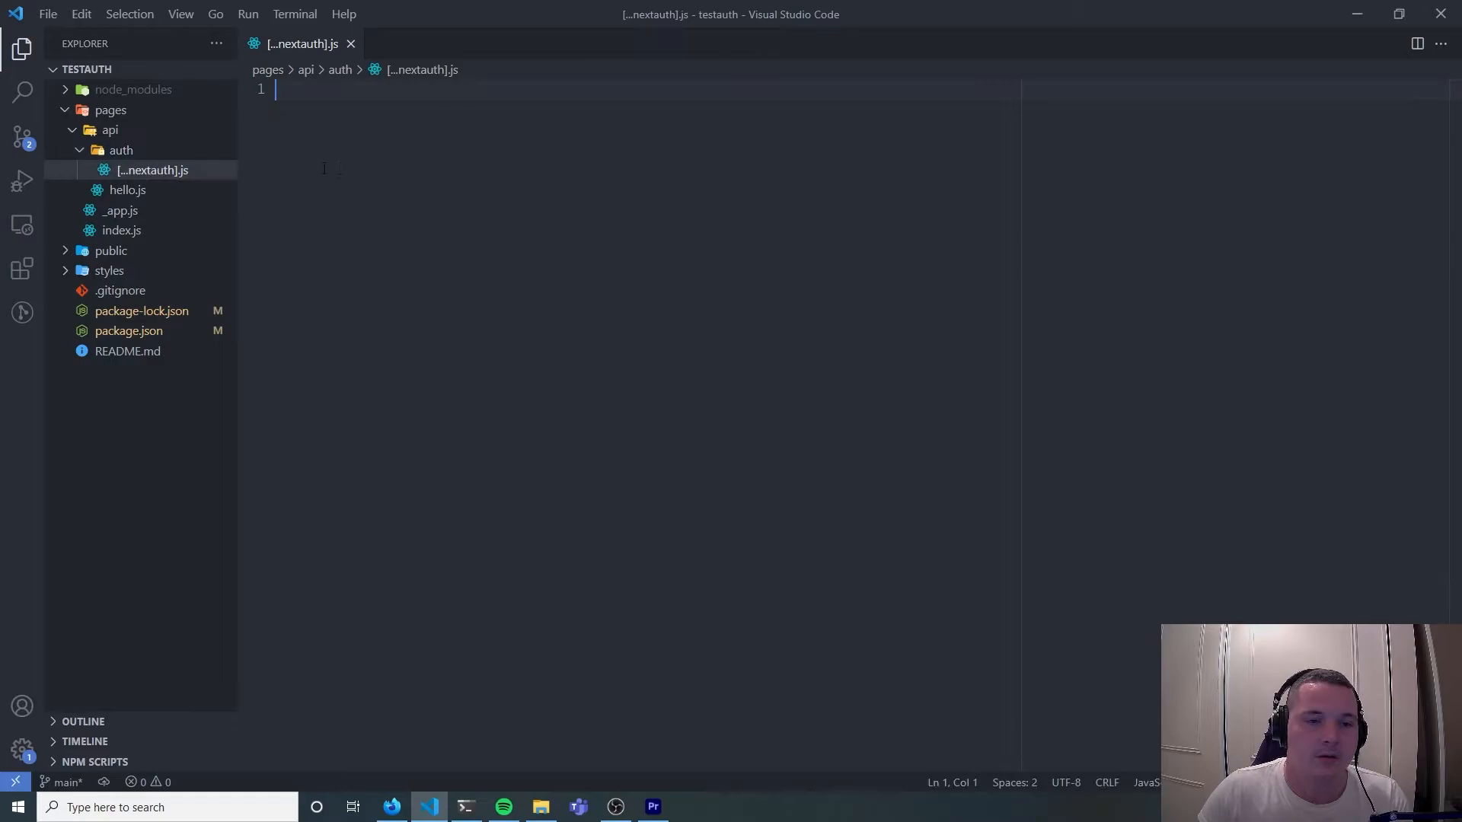
Add the NextAuth Google provider and PrismaAdapter configuration, then start an .env.local file.
type("import { PrismaAdapter } from \"@next-auth/prisma-adapter\";")
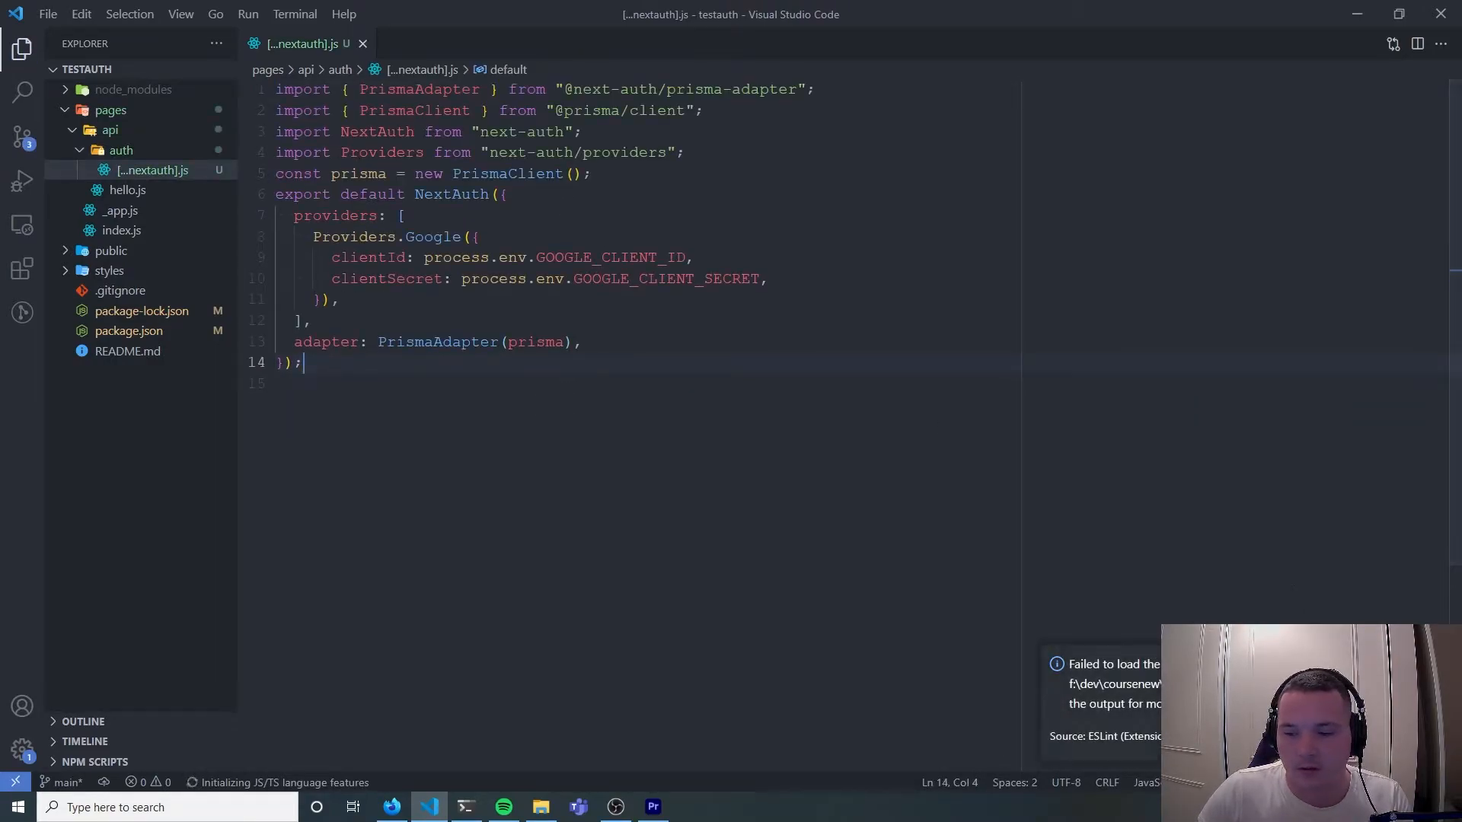
right_click(74, 69)
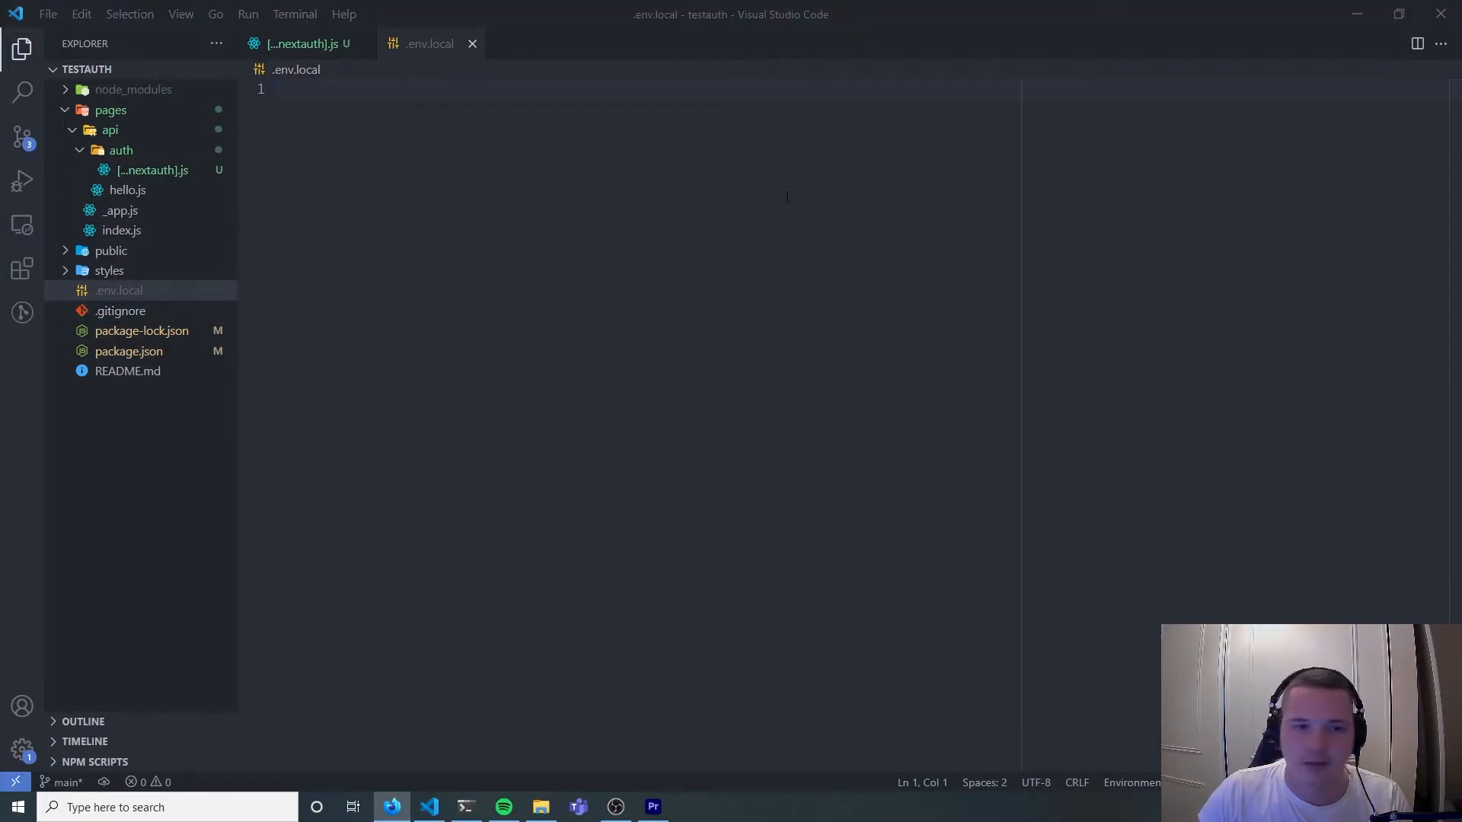
Add empty GOOGLE_CLIENT_ID= and GOOGLE_CLIENT_SECRET= lines to .env.local and save it.
left_click(300, 42)
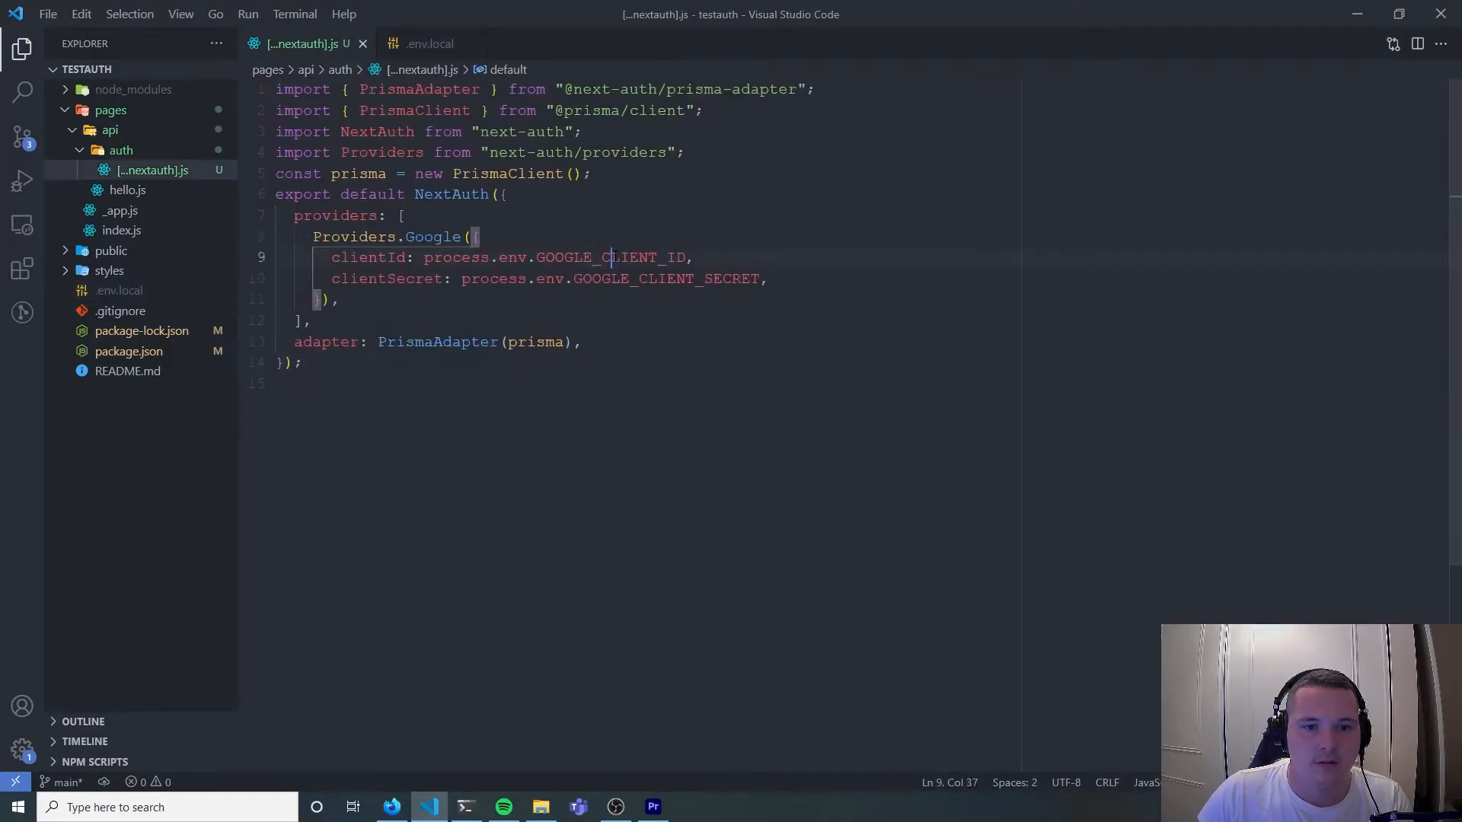
left_click(650, 278)
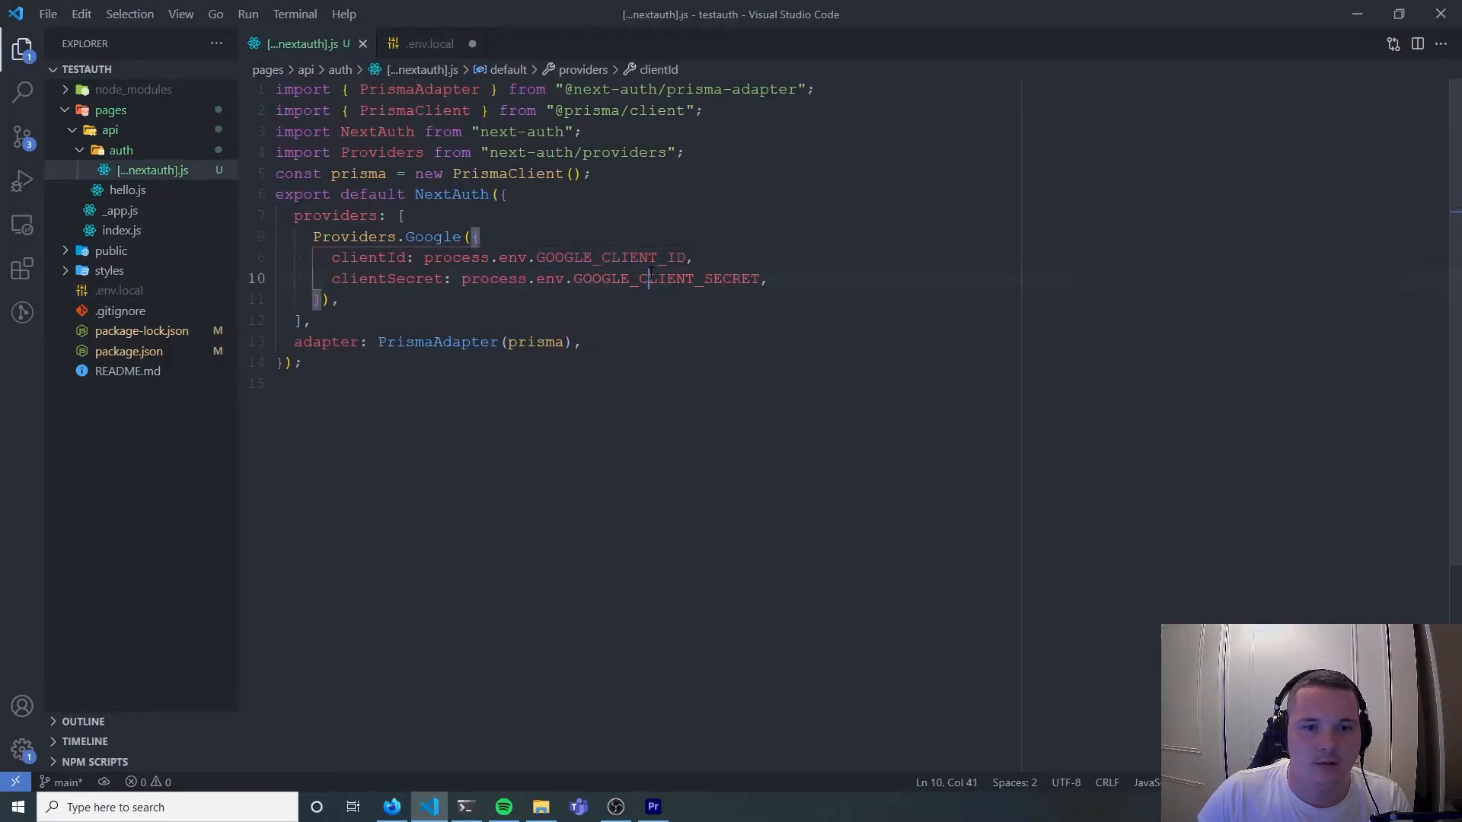
left_click(429, 44)
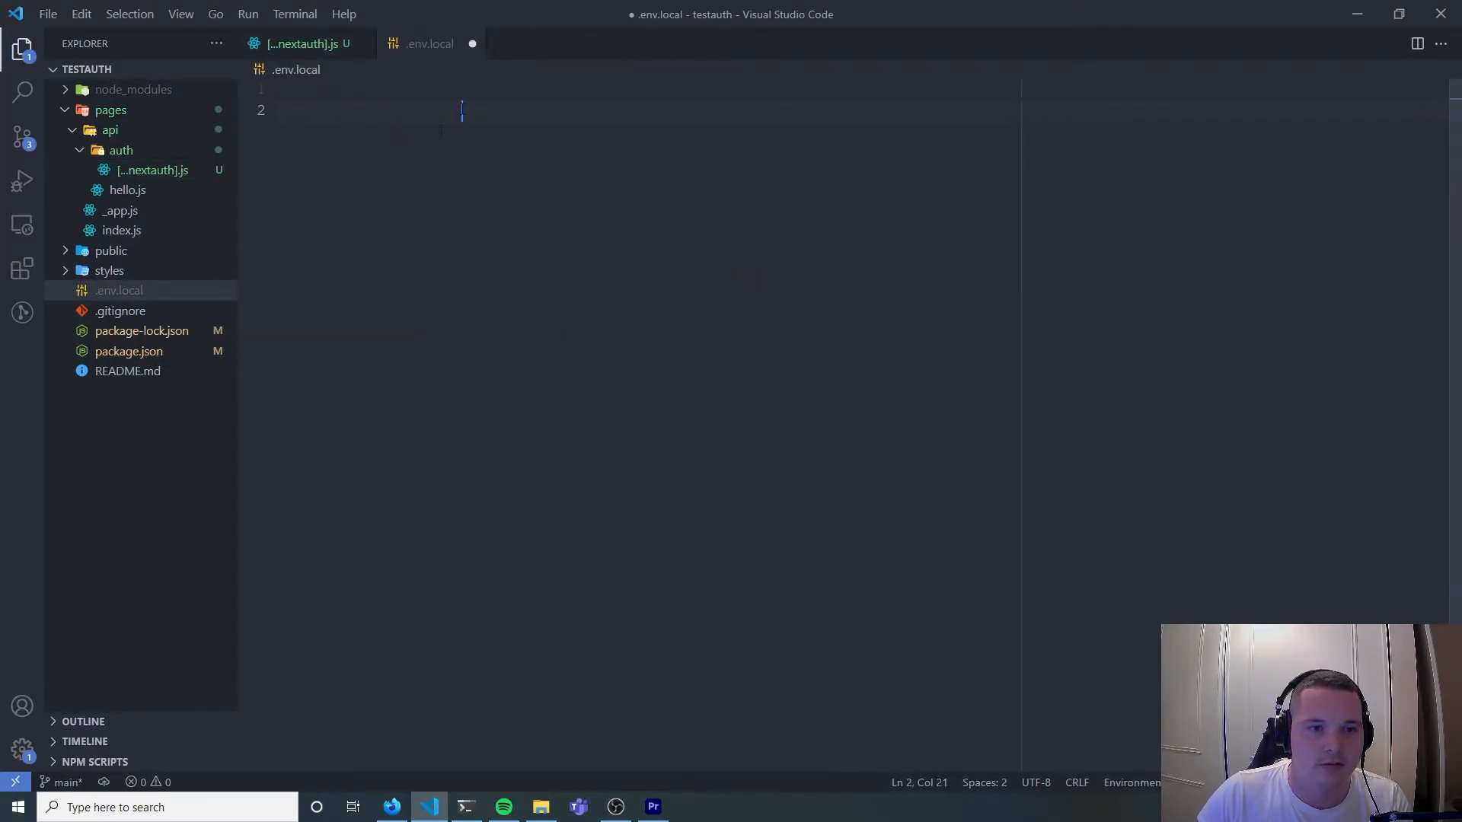
type("GOOGLE_CLIENT_ID=")
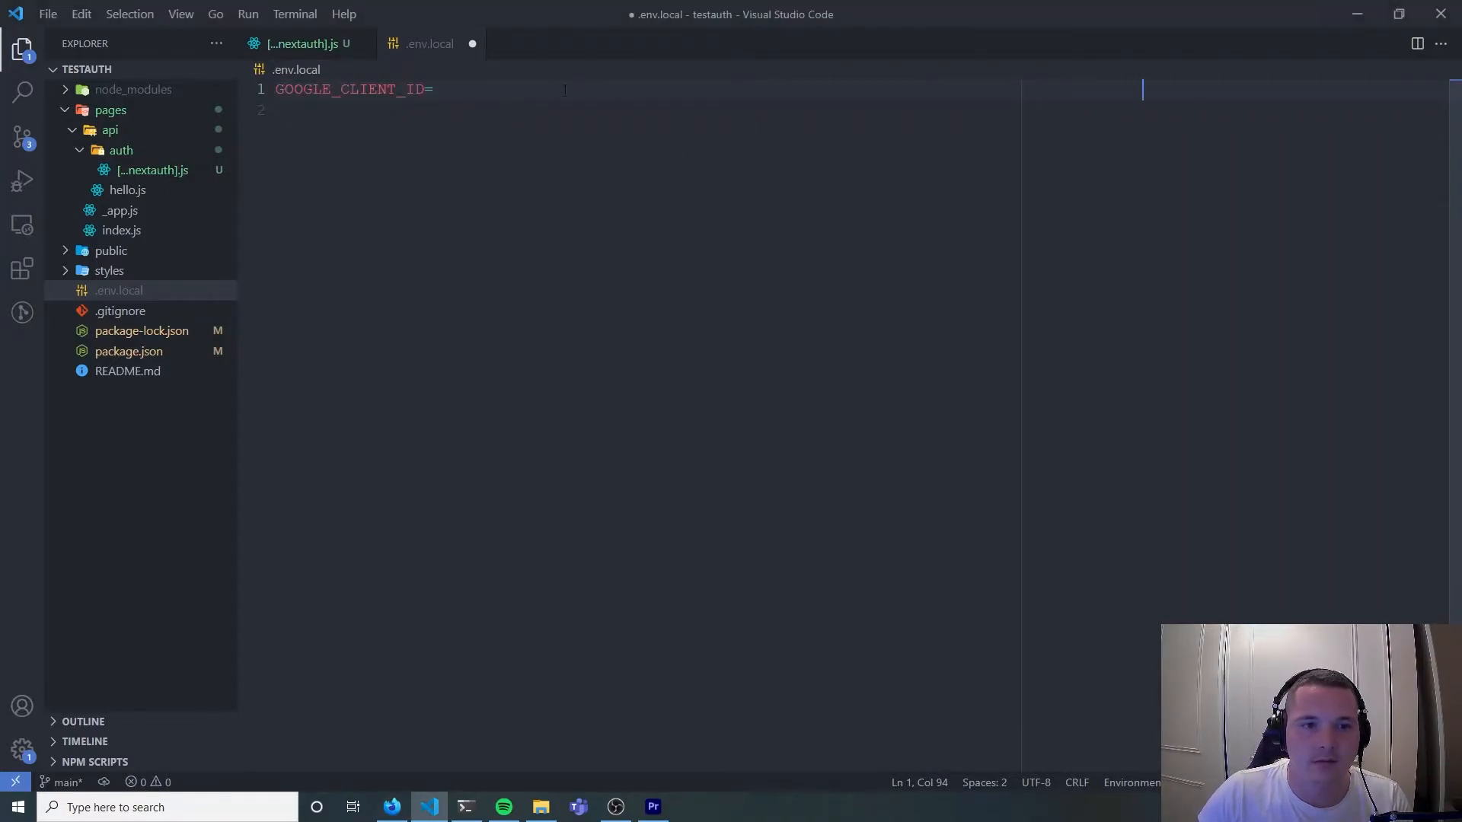
left_click(431, 88)
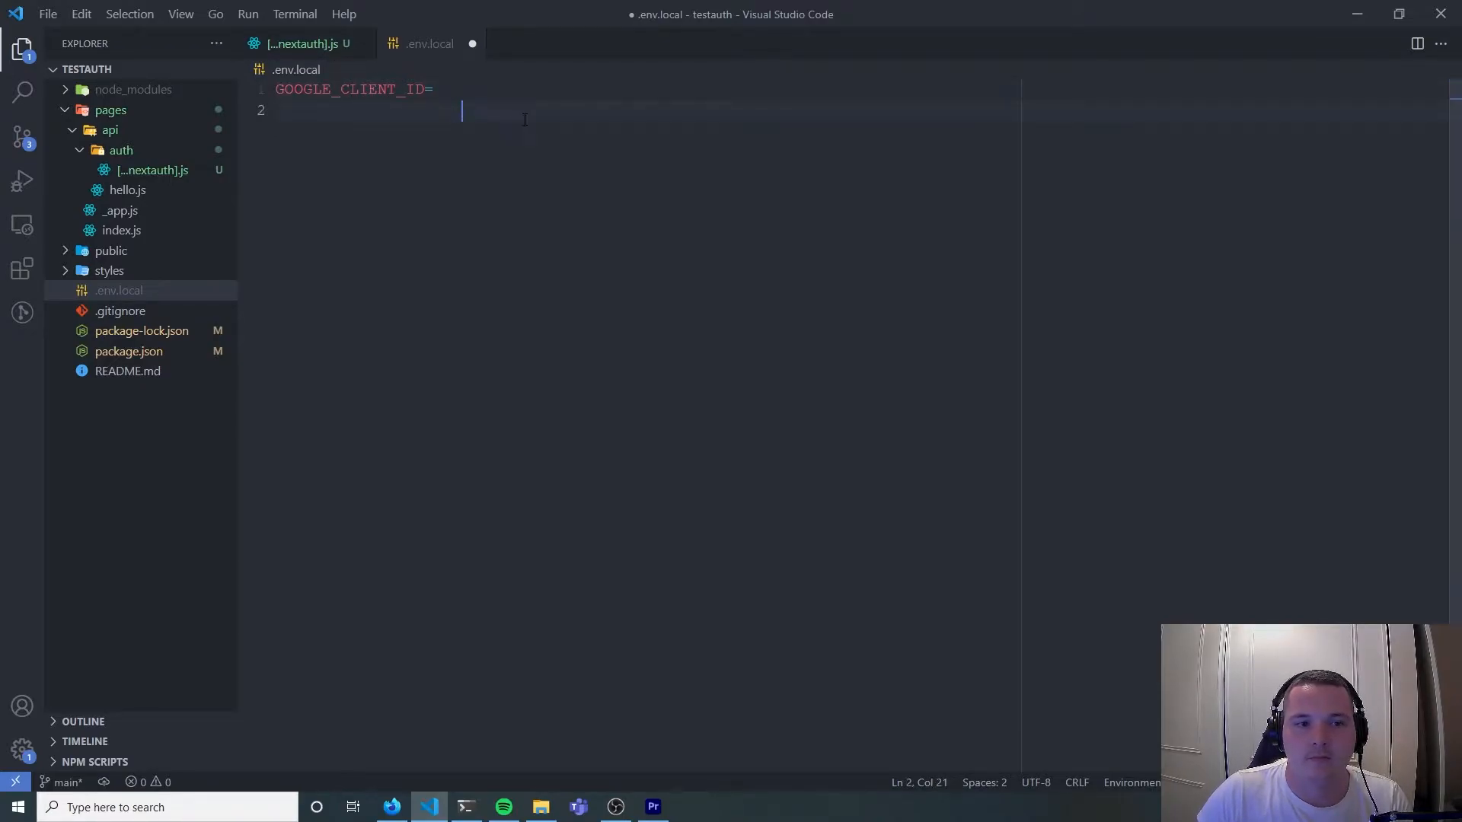
type("GOOGLE_CLIENT_SECRET=")
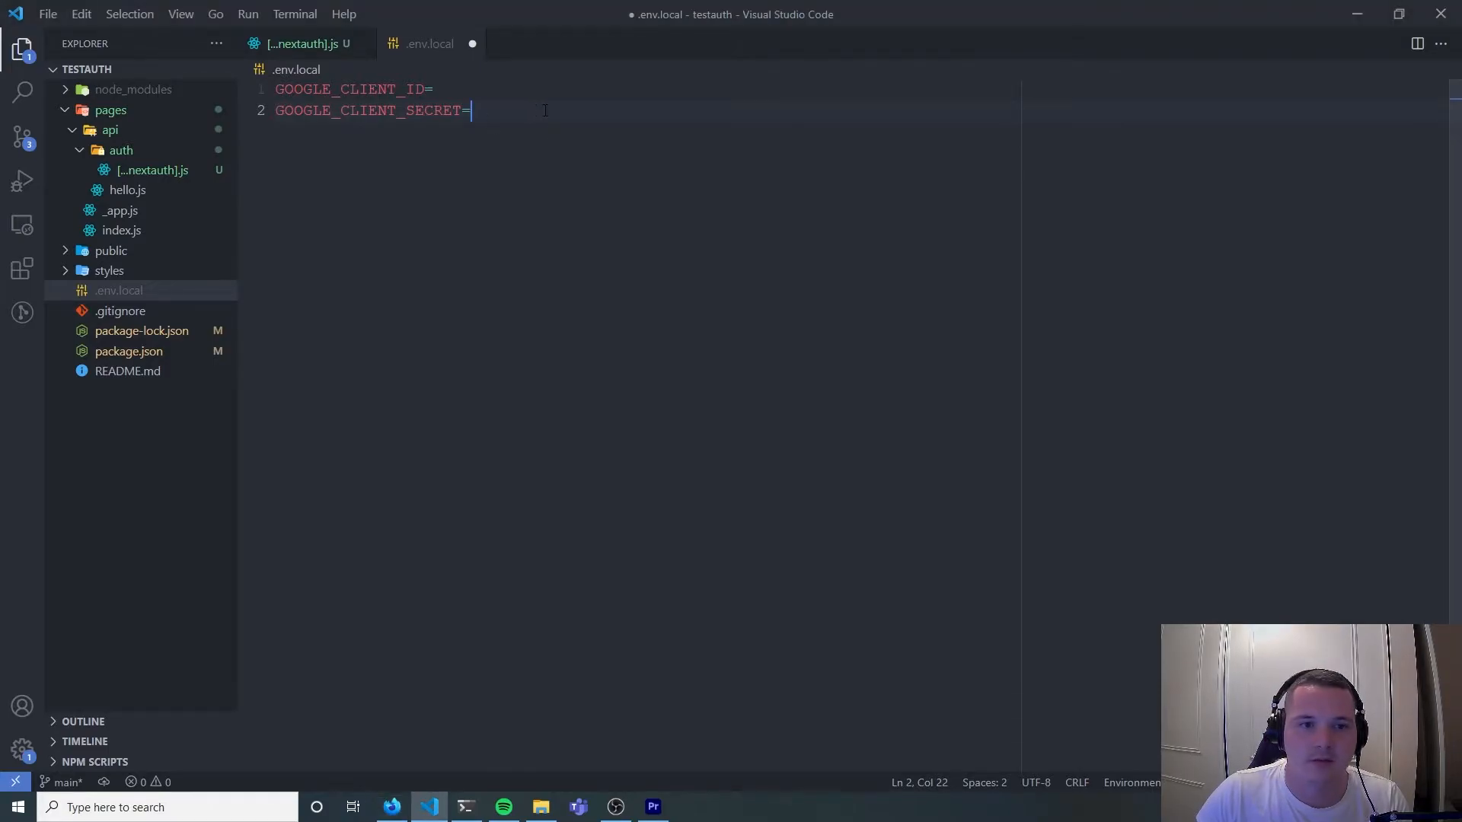
key("ctrl+s")
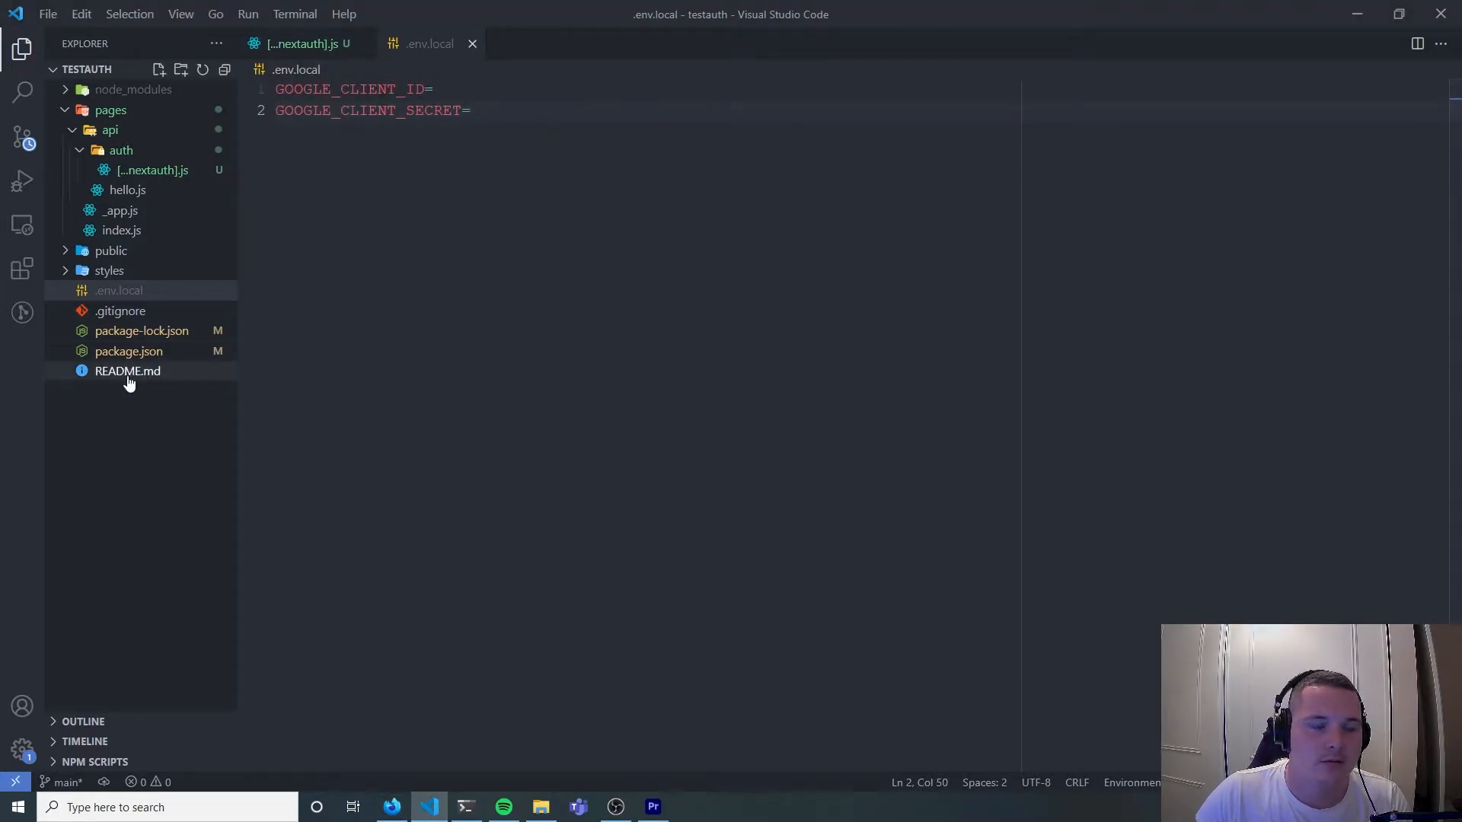
Initialize Prisma with npx prisma init so prisma/schema.prisma is created.
left_click(466, 807)
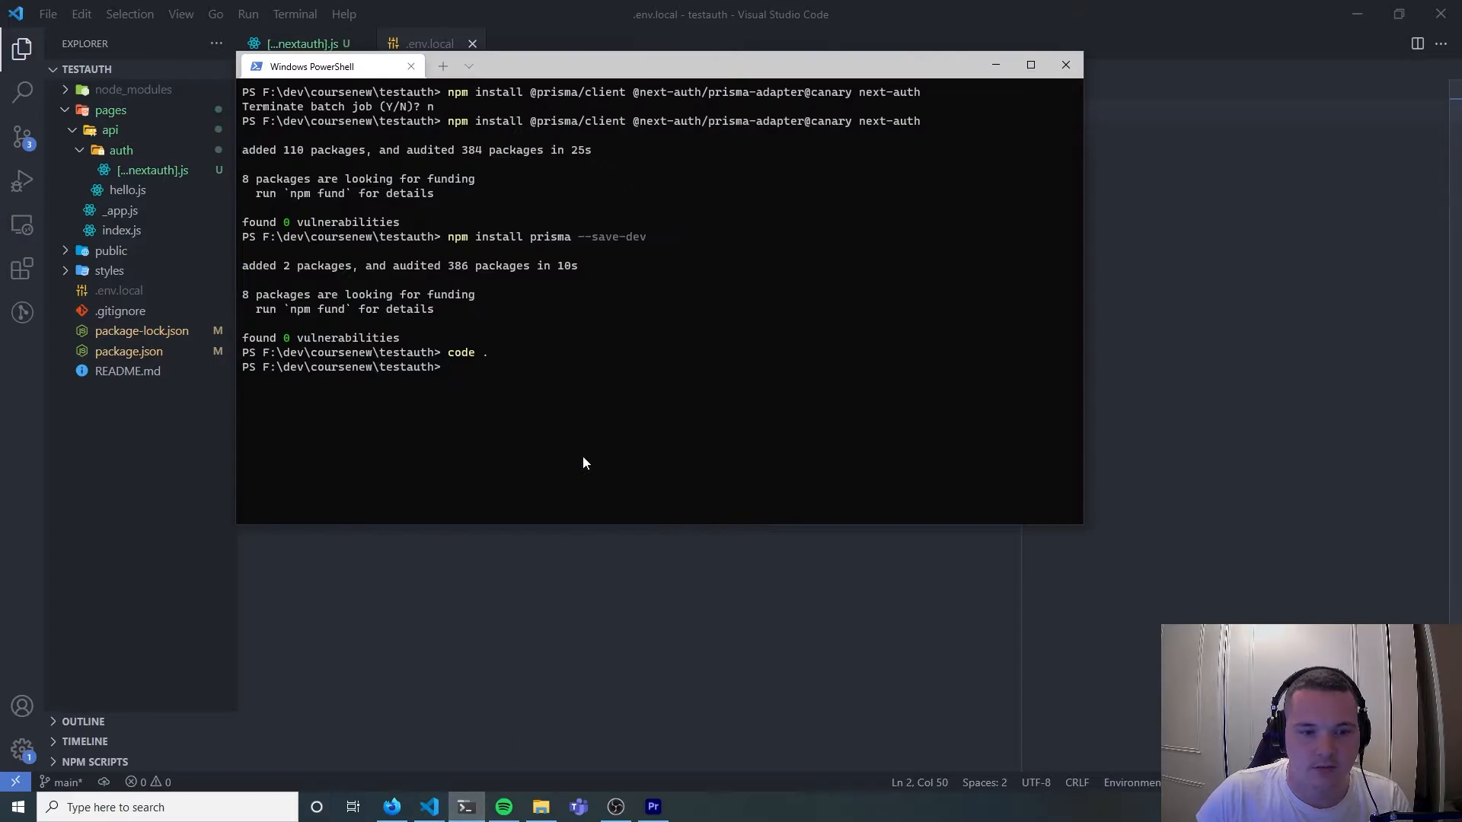
type("npx prisma")
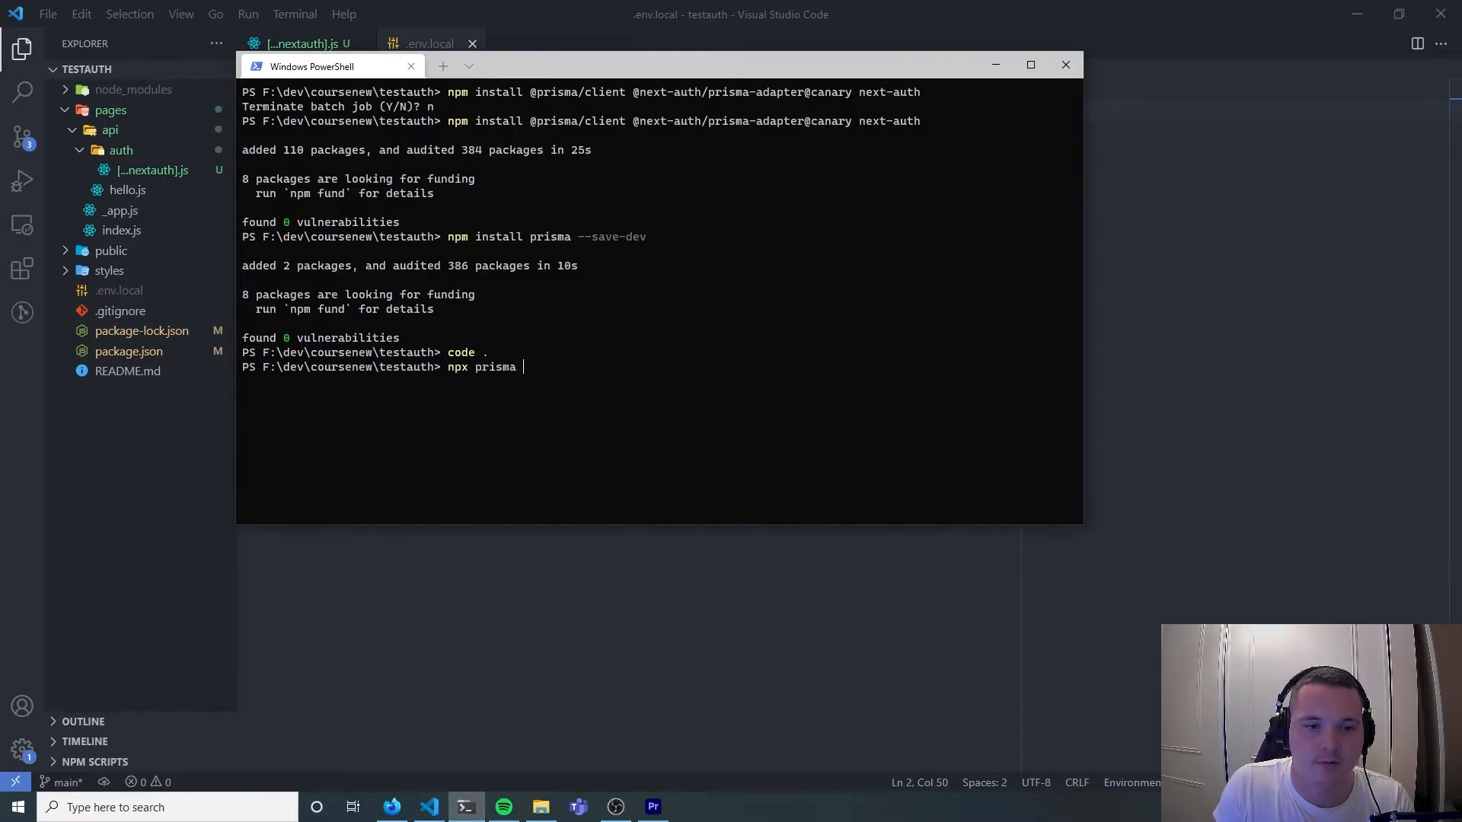
type("init")
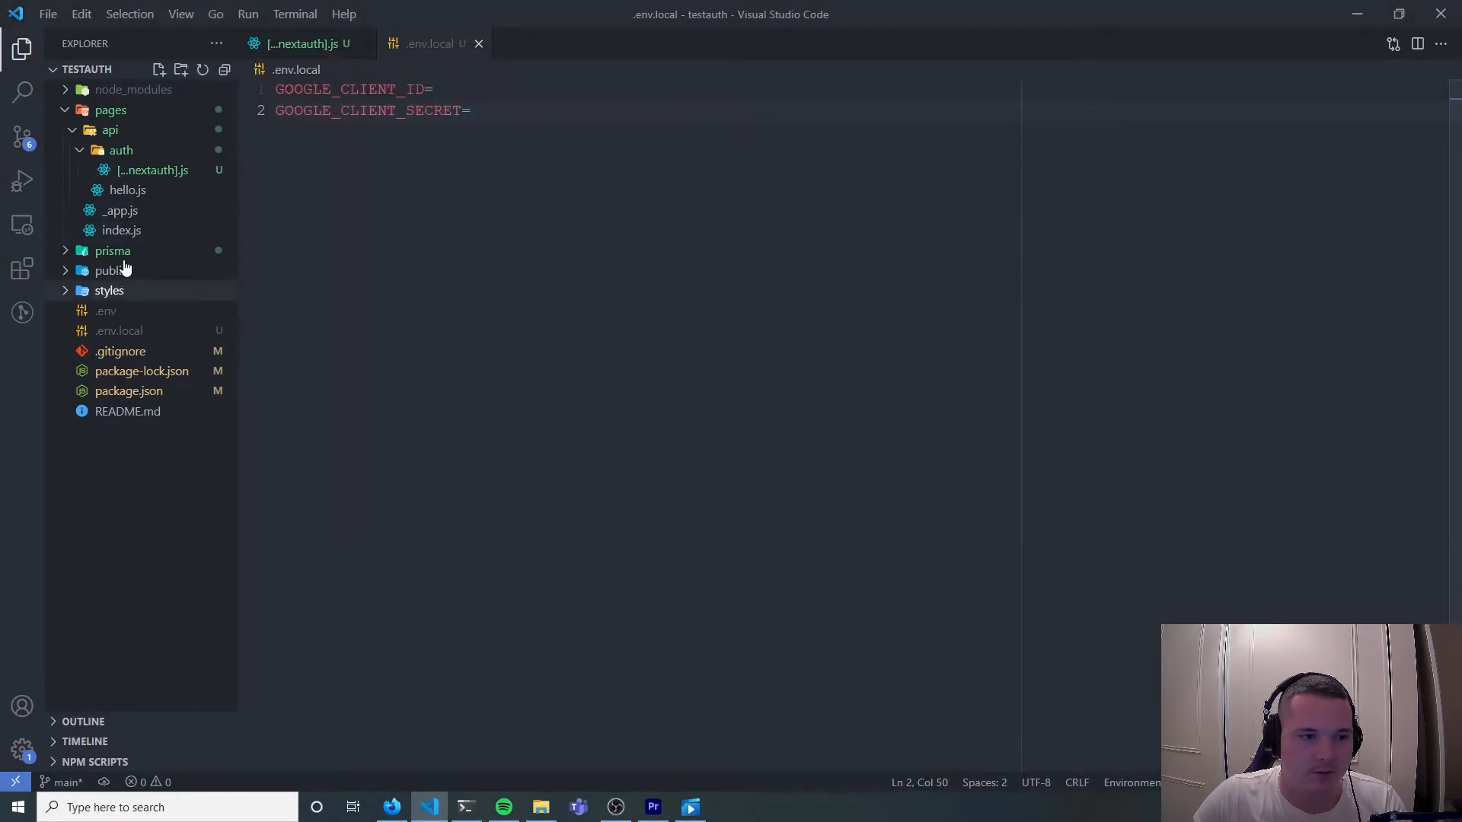
Run the dev migration named "Add authentication" to create the migrations folder and database.
left_click(111, 252)
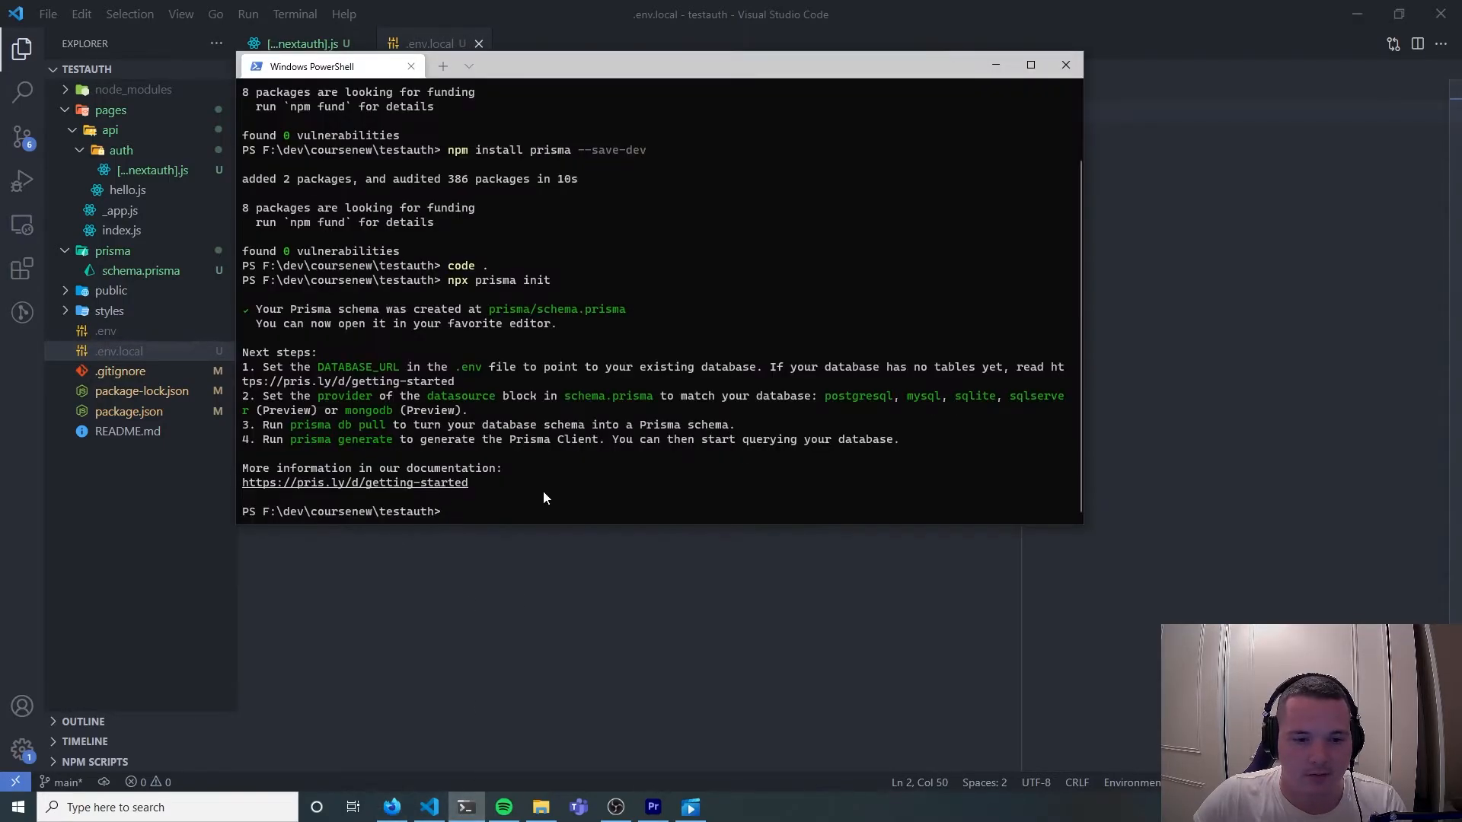
type("npx prisma migrate dev --name \"Add authentication\"")
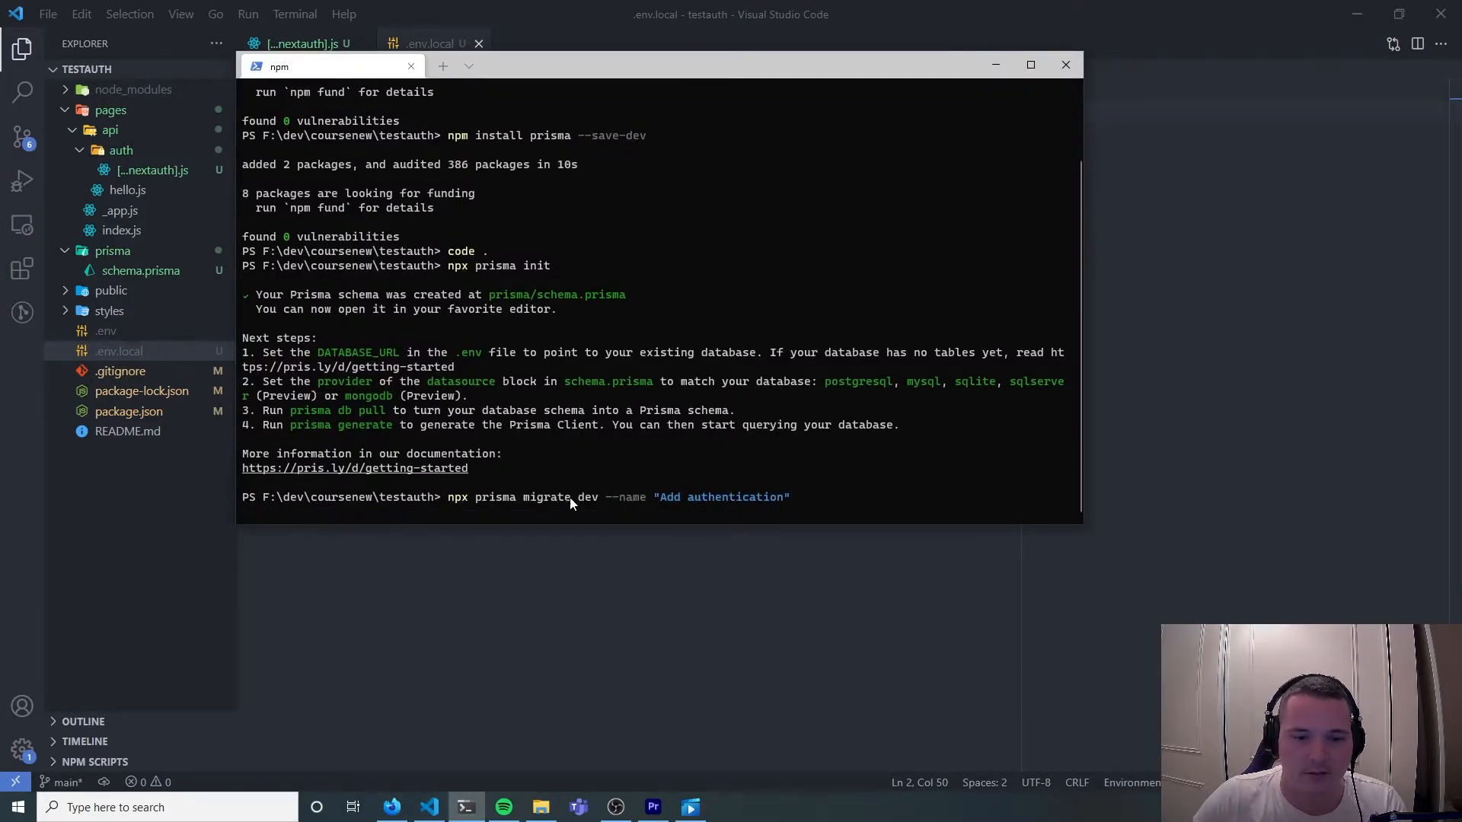
key("Return")
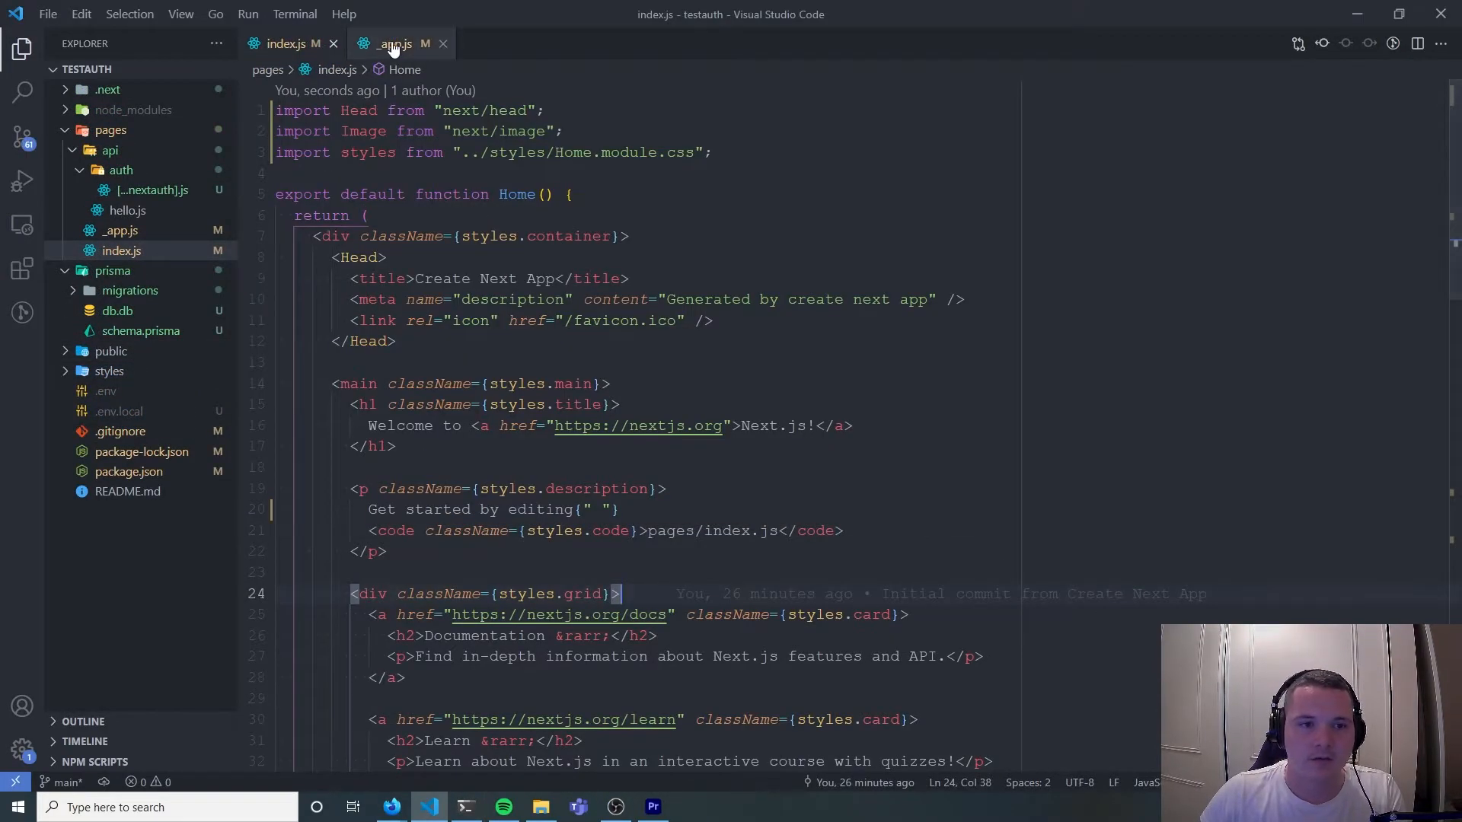
Review _app.js wrapping every page in NextAuth's Provider with the page session.
left_click(387, 44)
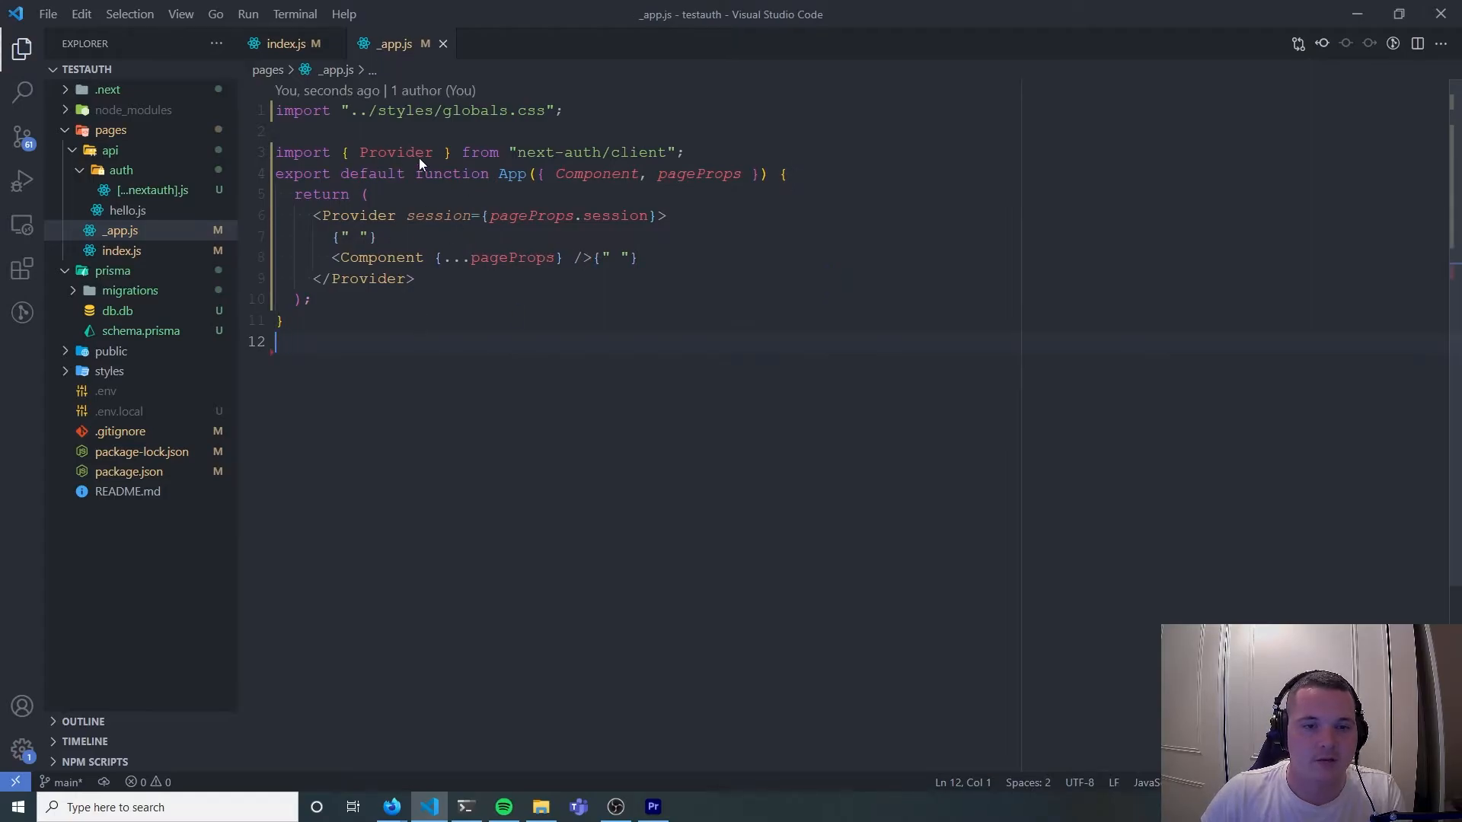
mouse_move(513, 247)
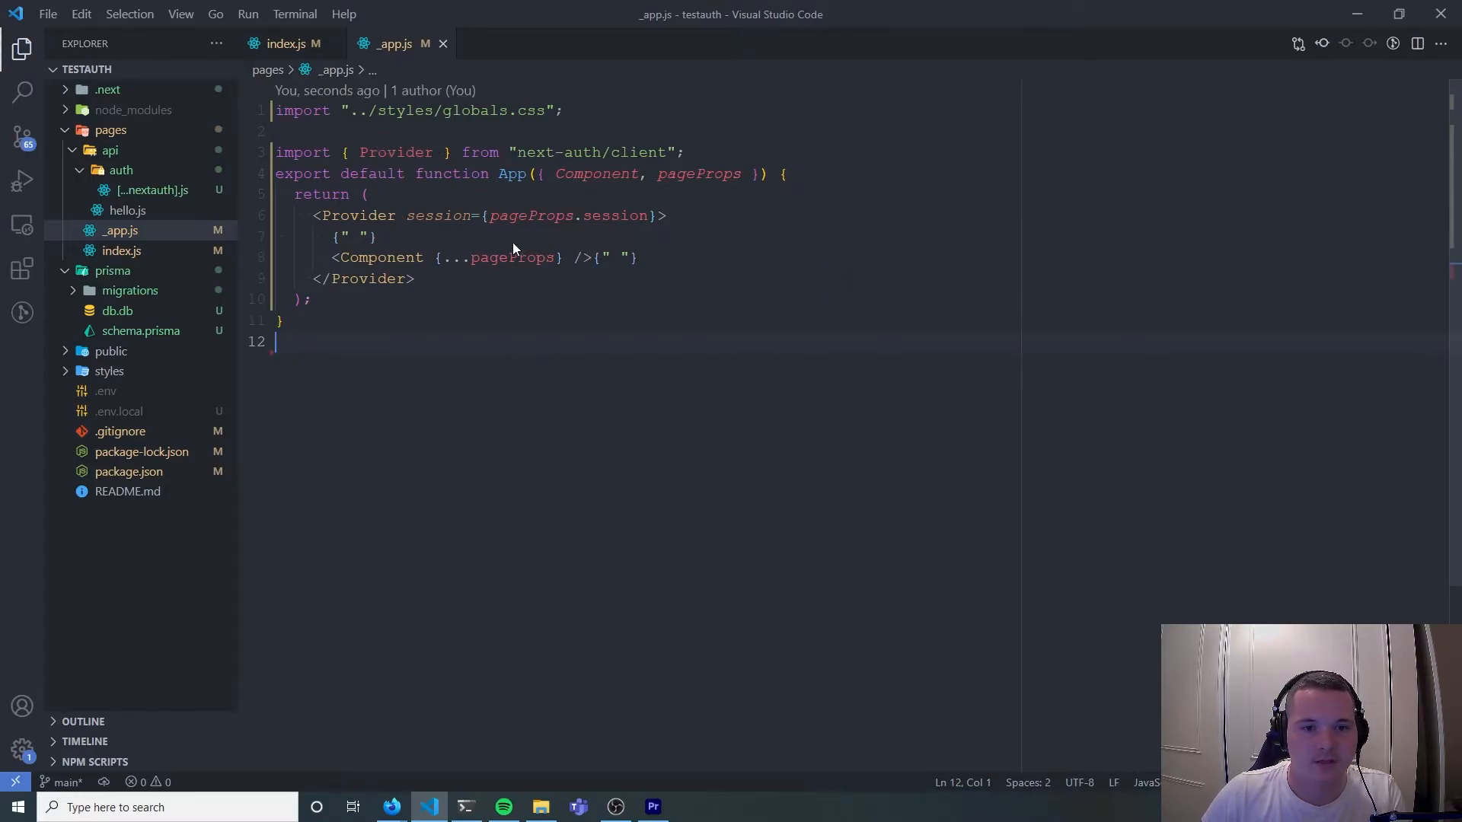
In index.js import signIn, signOut and useSession, read the session, and render Sign in or email with Sign out.
left_click(289, 44)
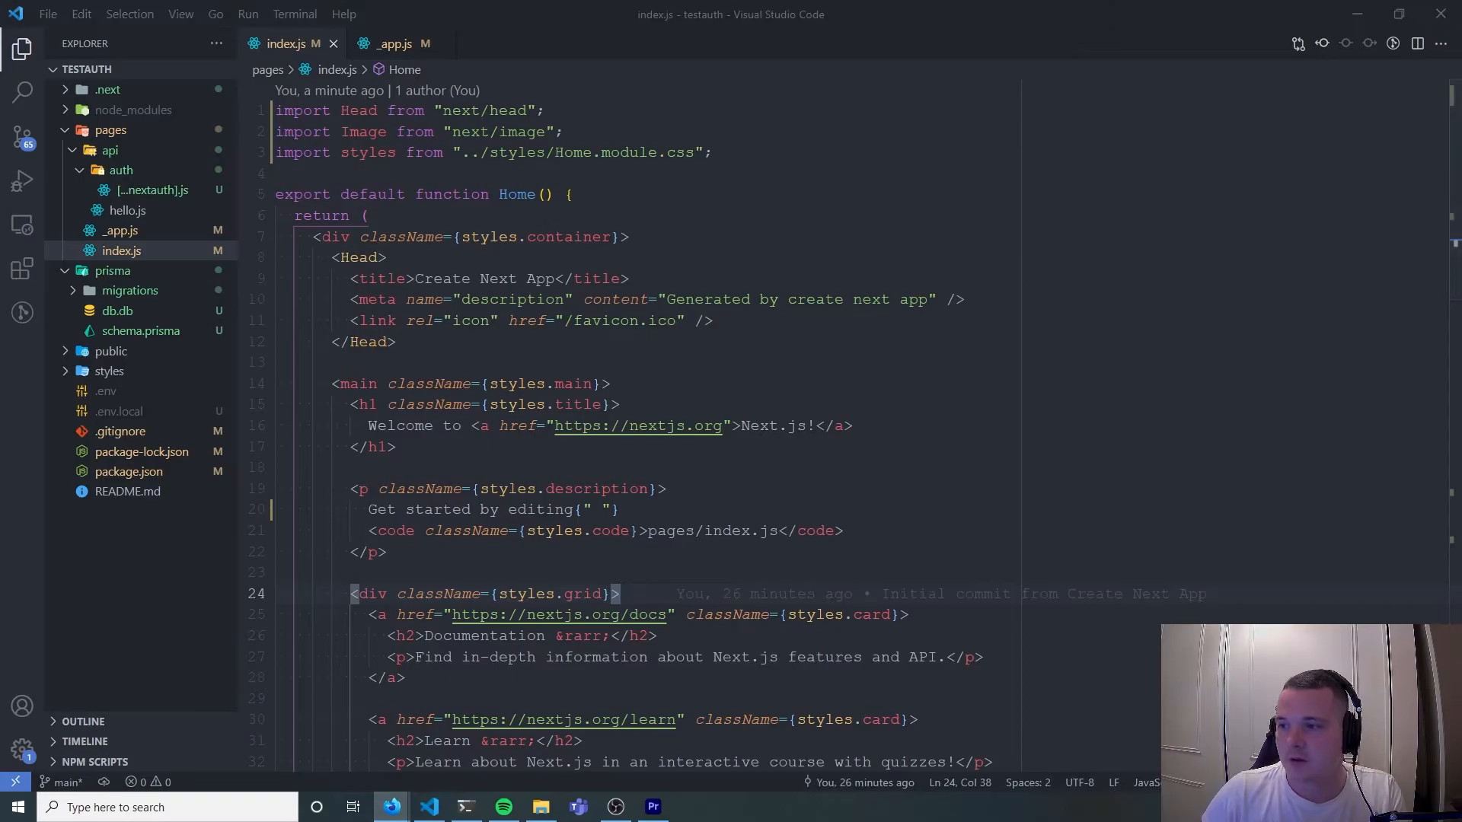
mouse_move(1050, 231)
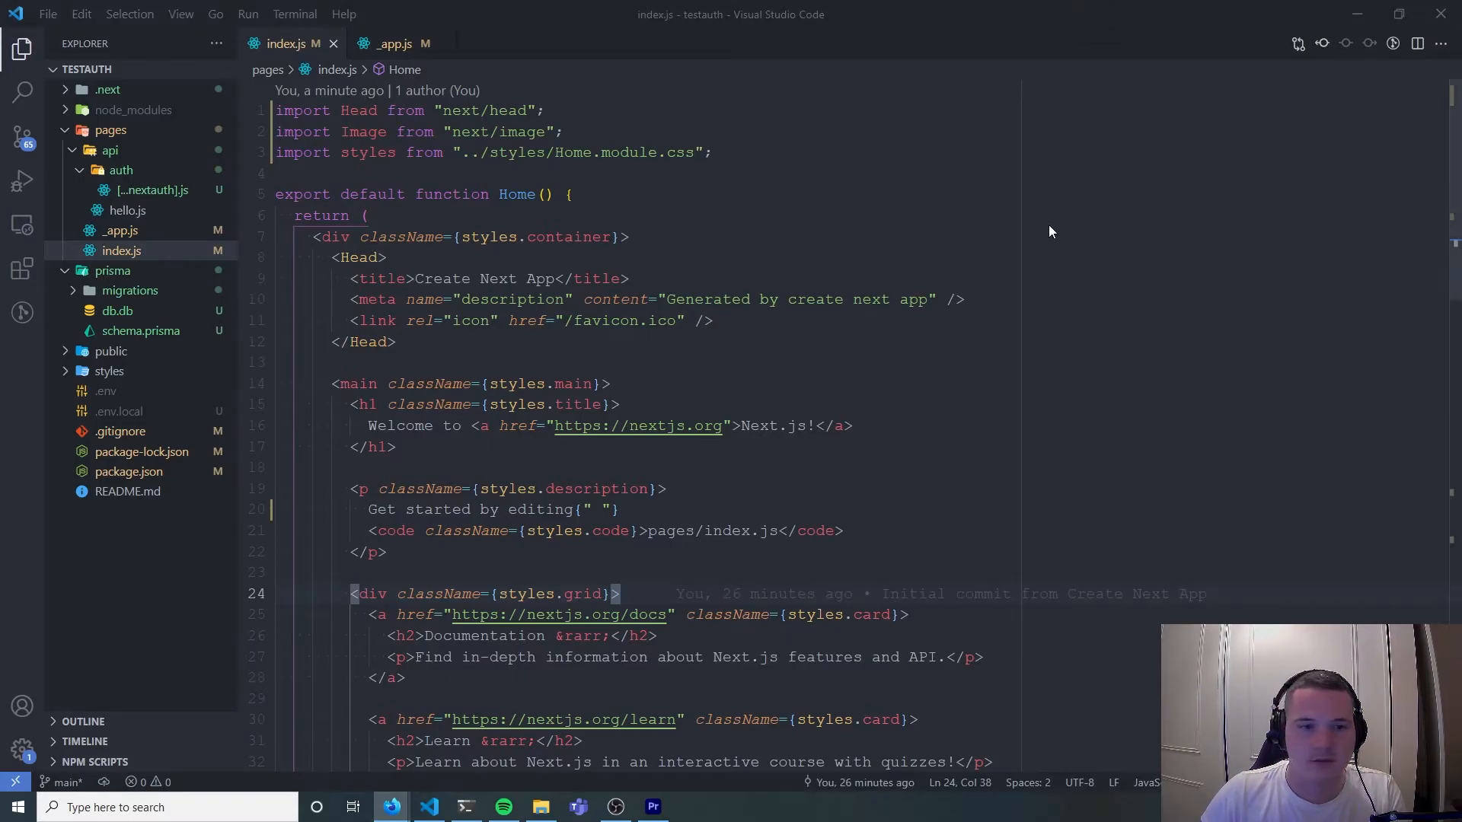
type("import { signIn, signOut, useSession } from \"next-auth/client\";")
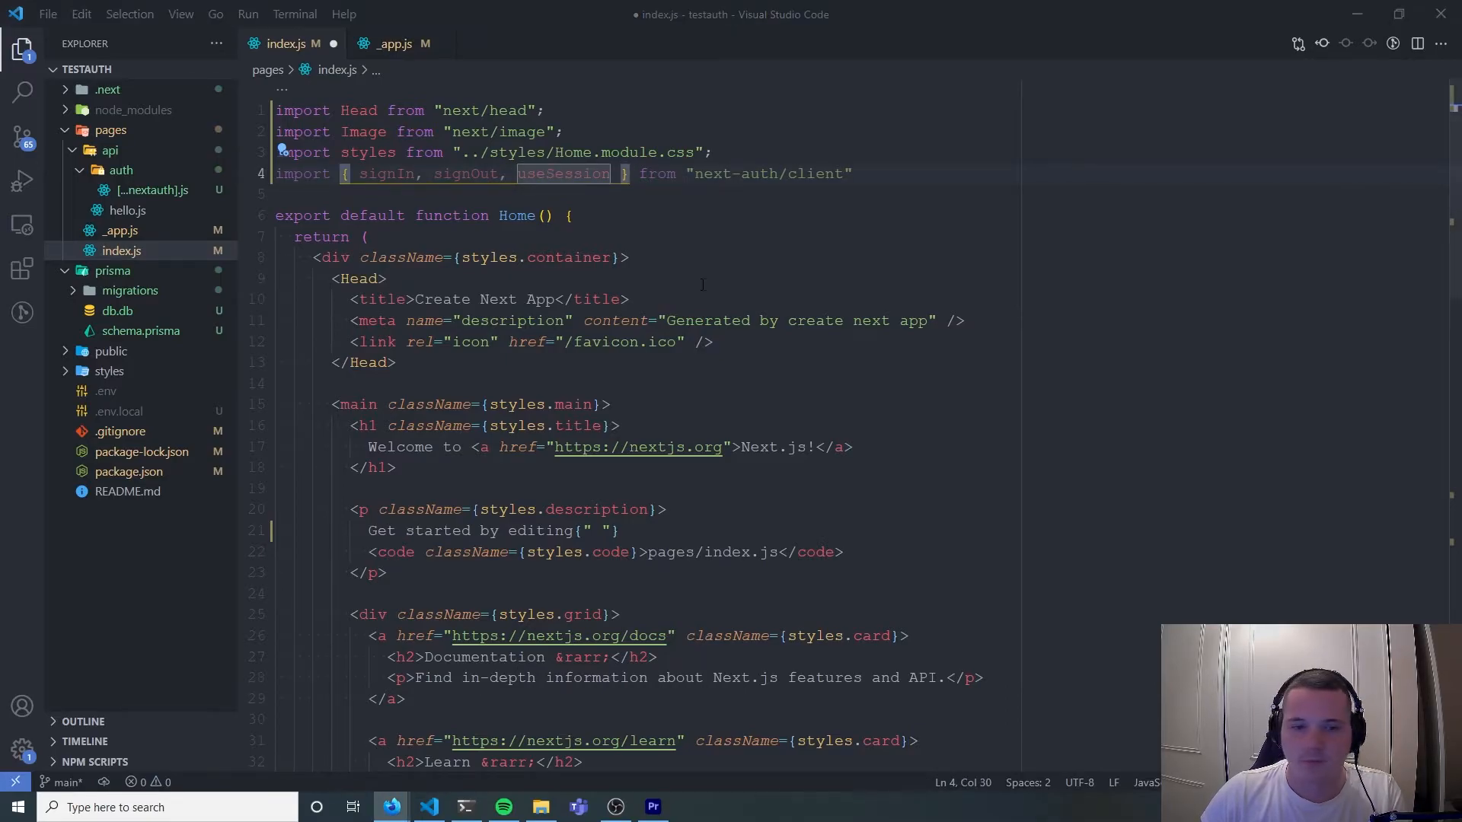
type("const [session, loading] = useSession();")
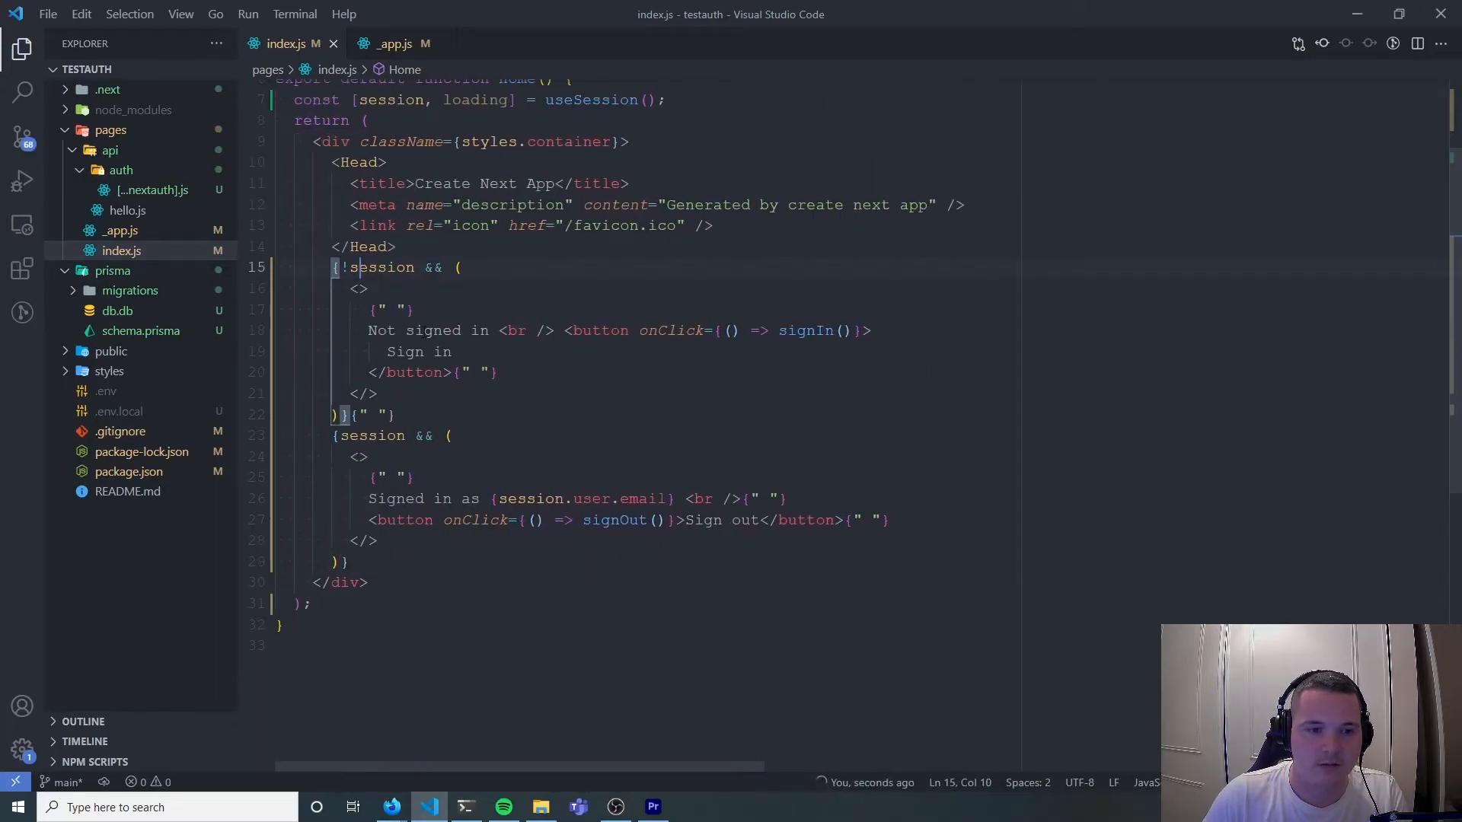
left_click(370, 540)
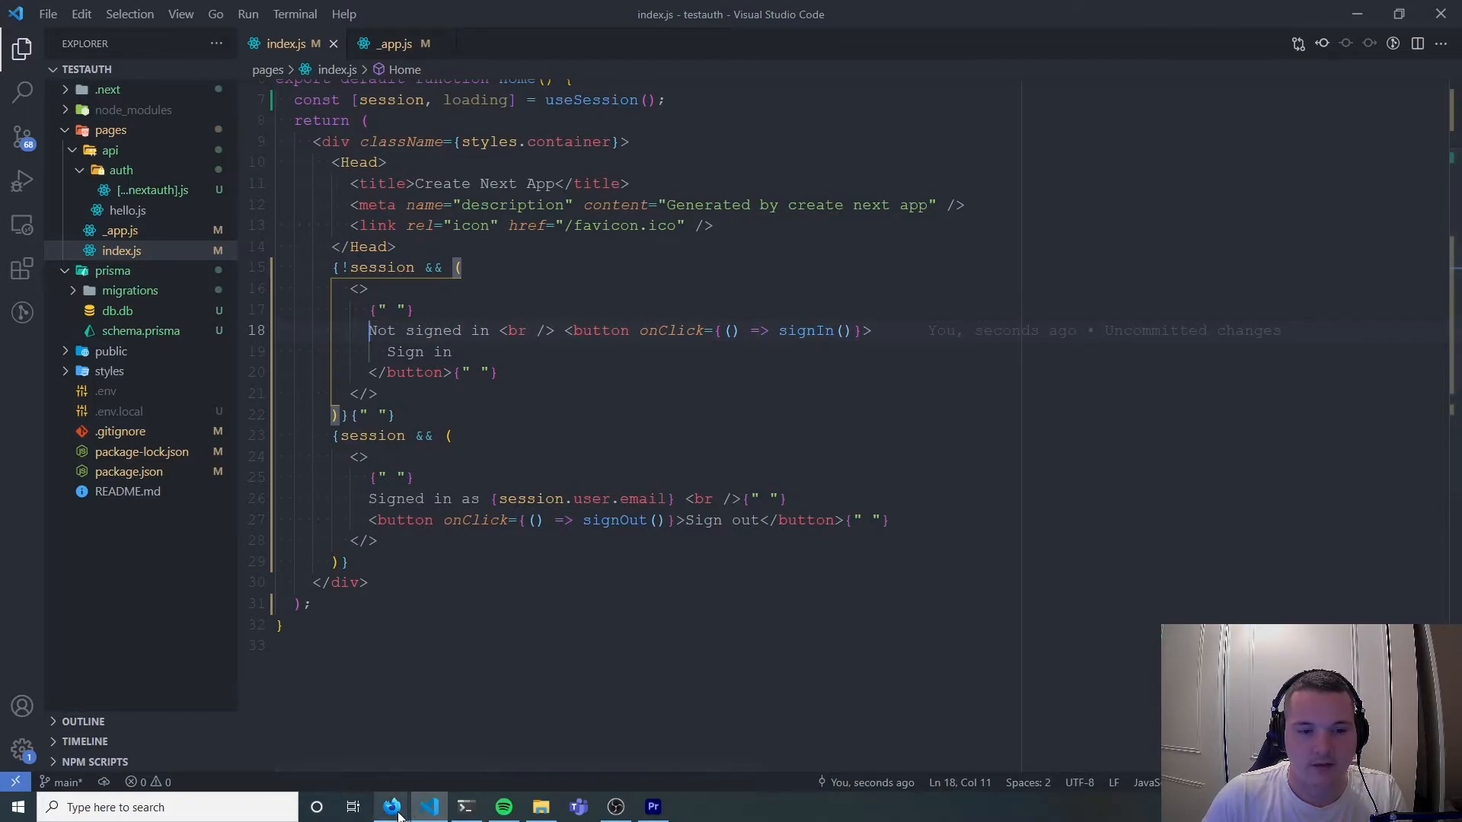
Sign in to localhost:3000 with Google, confirm the email shows, then sign out.
left_click(391, 806)
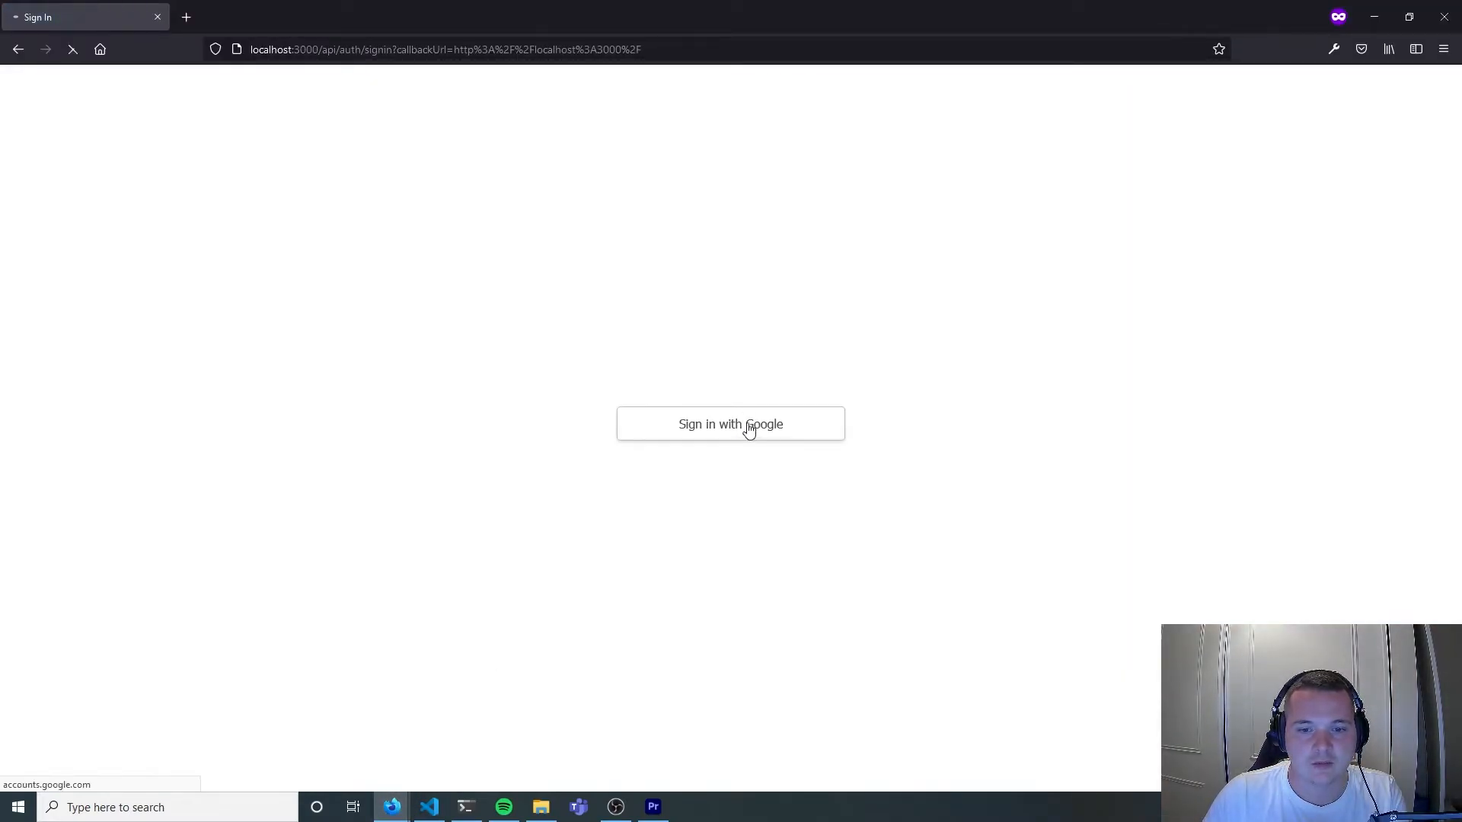
left_click(729, 425)
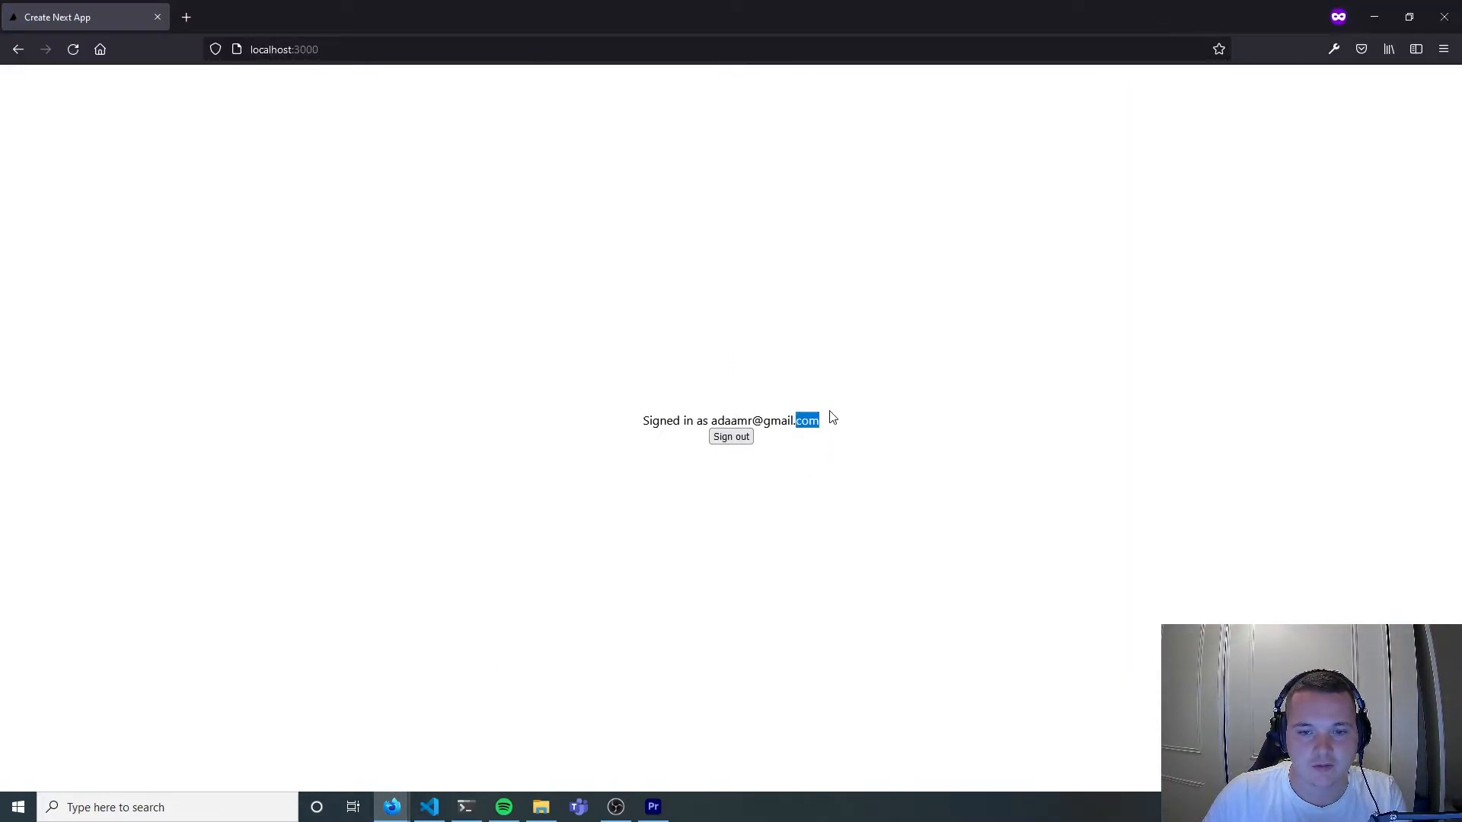
left_click(731, 436)
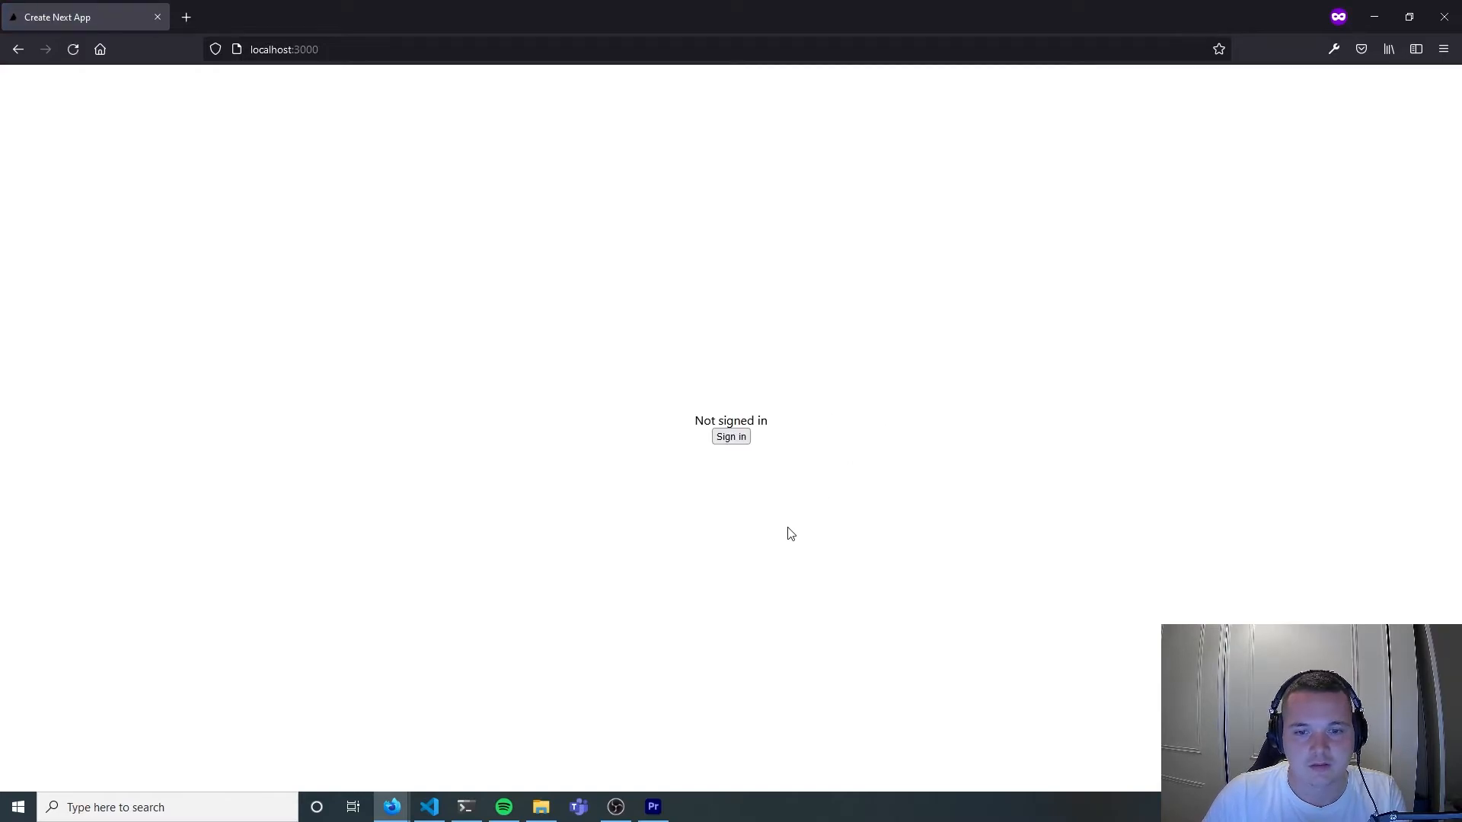